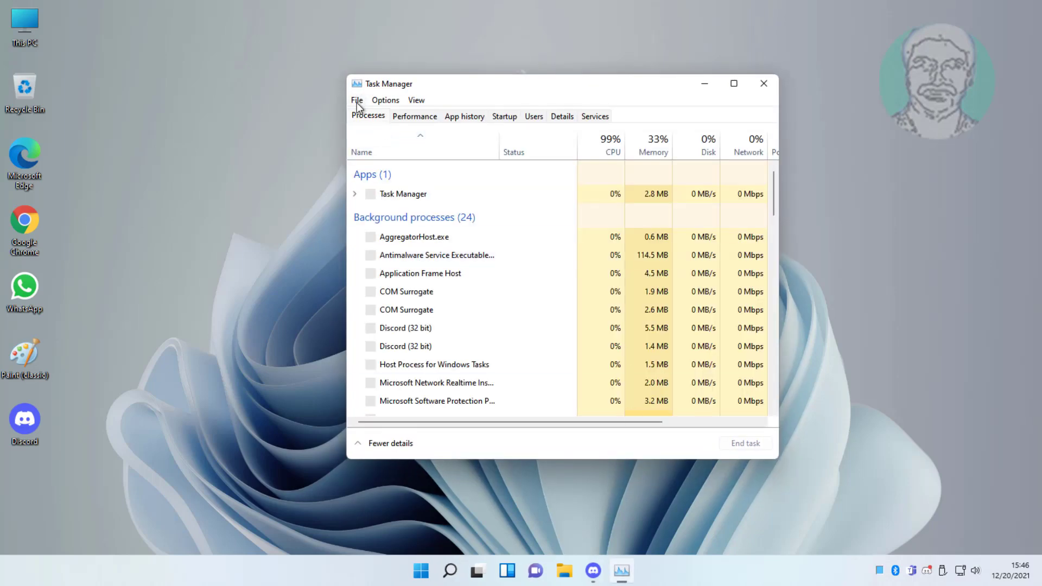
Restart the Windows Explorer process from the Processes list, then close Task Manager.
{"action": "scroll", "scroll_direction": "down", "scroll_amount": 3}
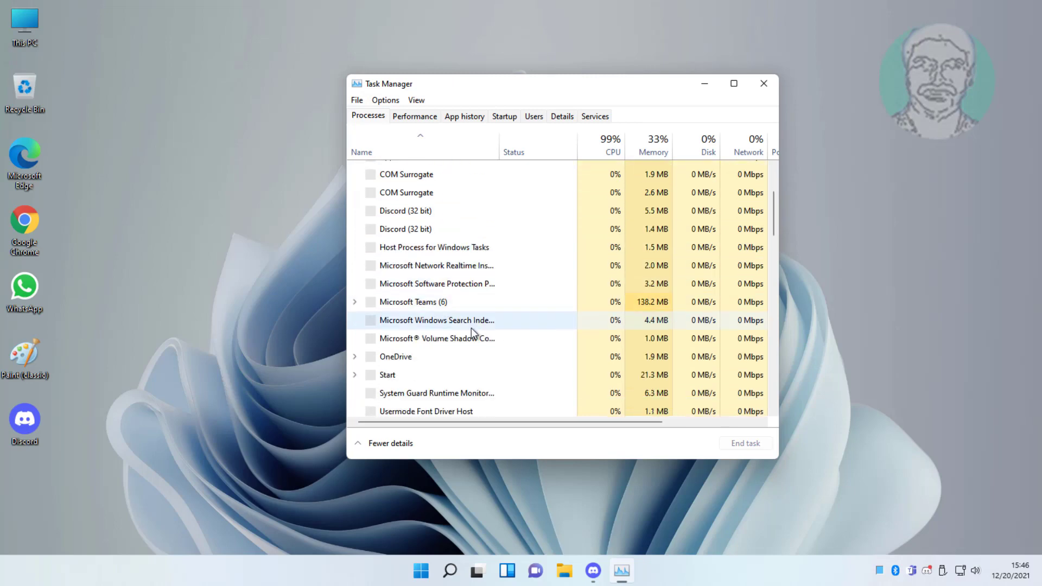
{"action": "scroll", "scroll_direction": "down", "scroll_amount": 3}
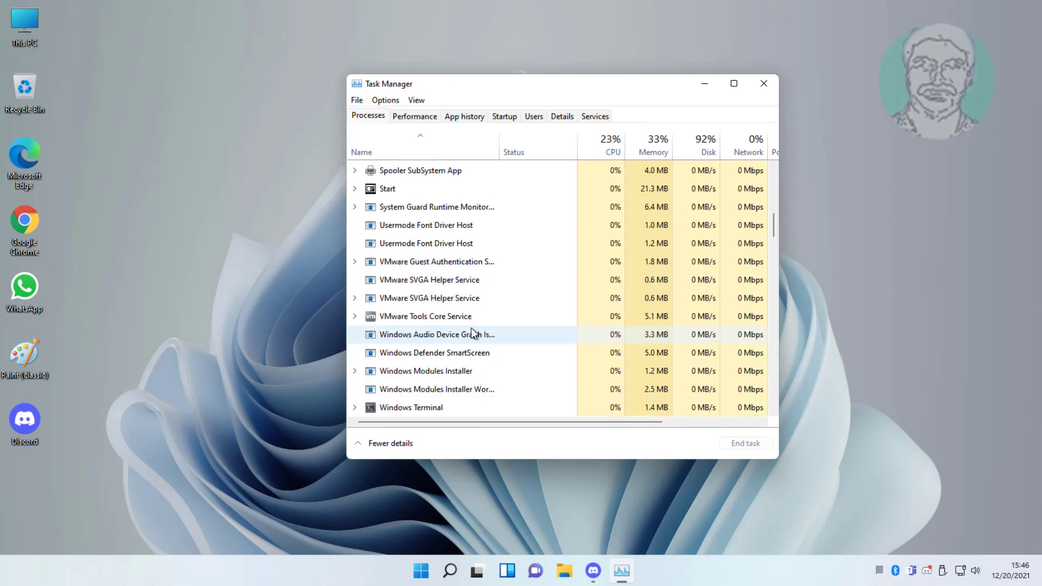
{"action": "scroll", "scroll_direction": "down", "scroll_amount": 3}
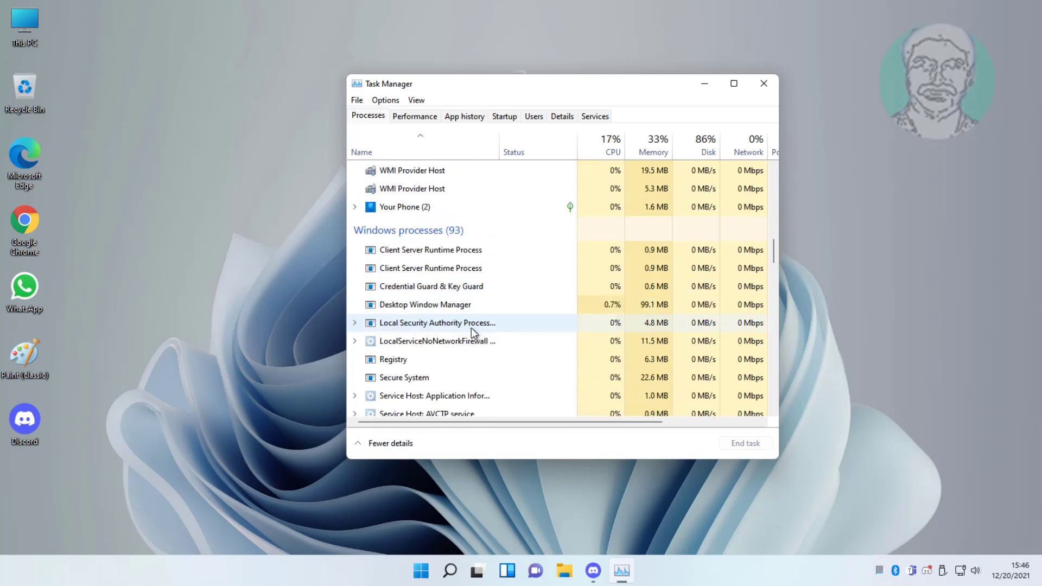
{"action": "scroll", "scroll_direction": "down", "scroll_amount": 3}
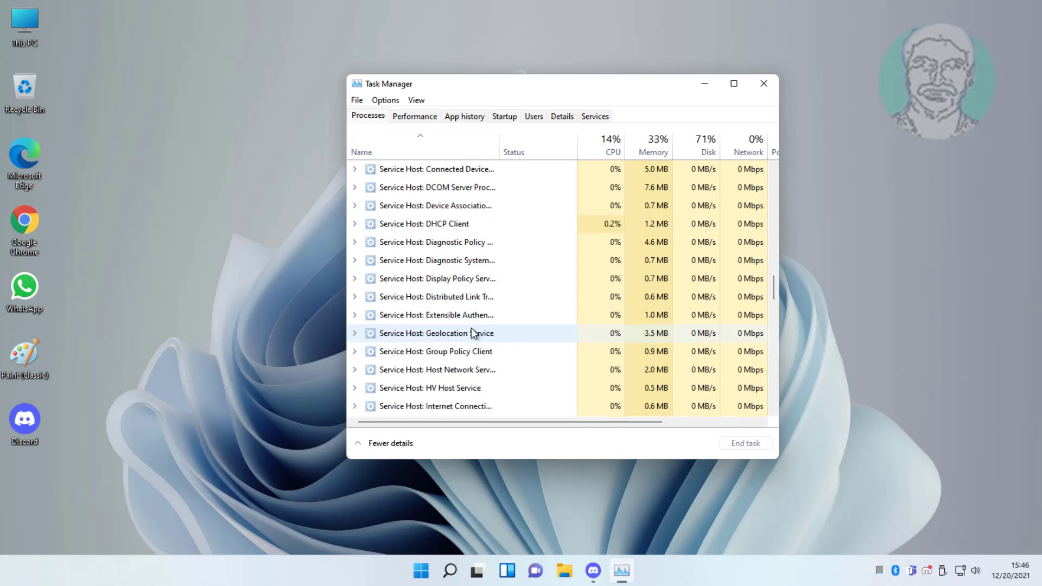
{"action": "scroll", "scroll_direction": "down", "scroll_amount": 3}
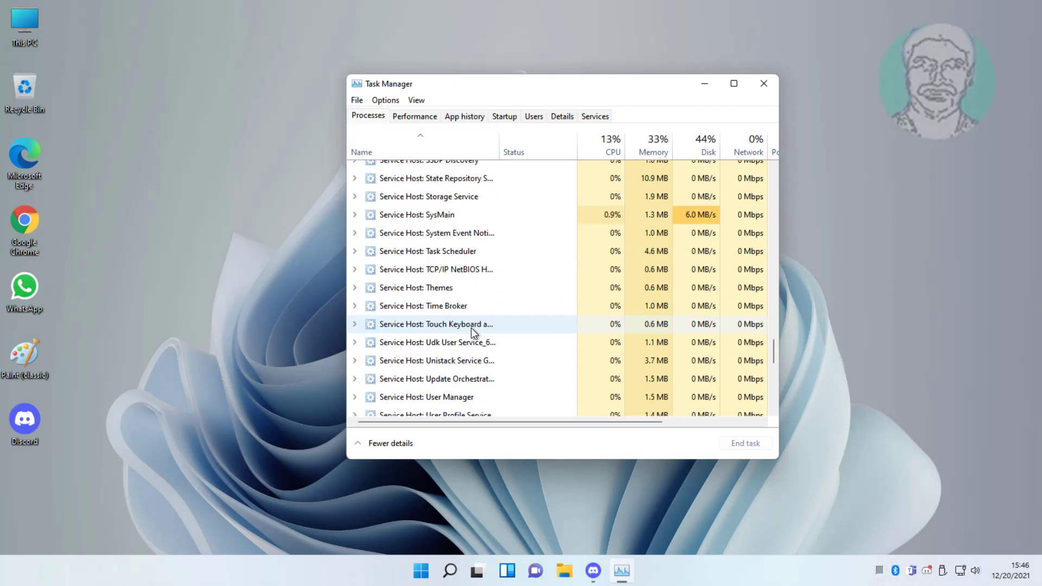
{"action": "left_click", "coordinate": [410, 333]}
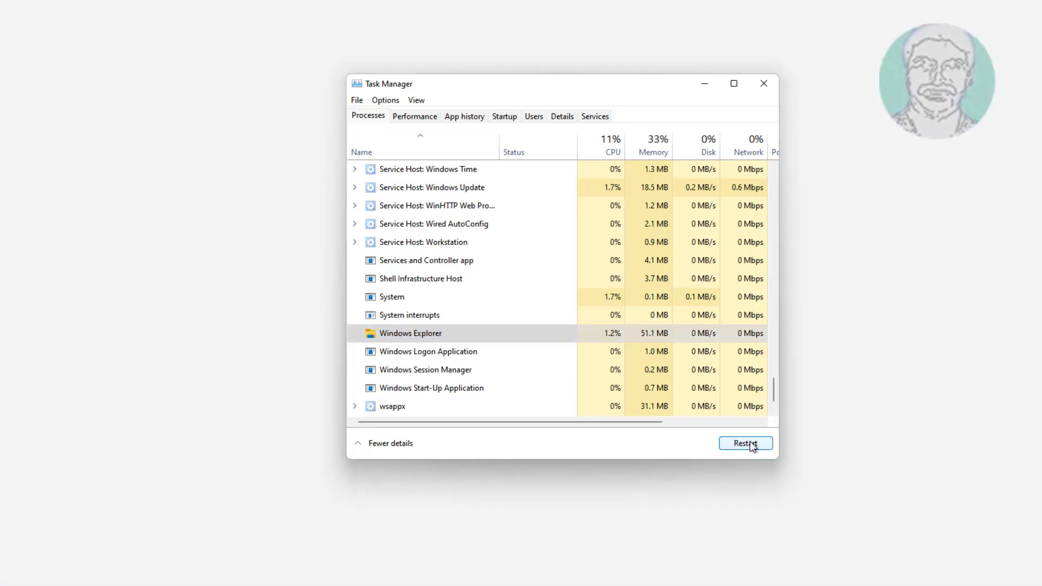
{"action": "left_click", "coordinate": [745, 443]}
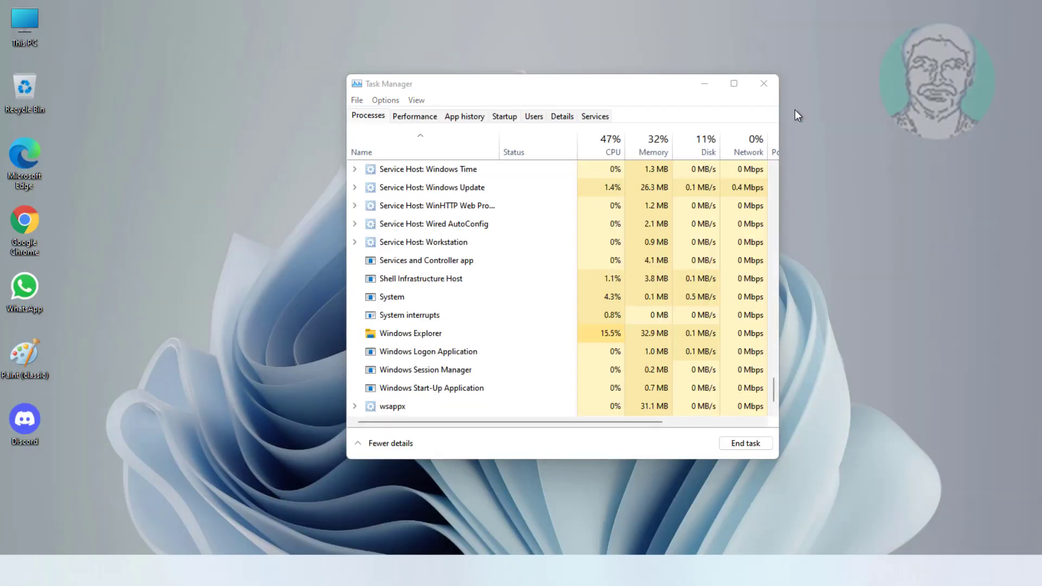
{"action": "left_click", "coordinate": [764, 83]}
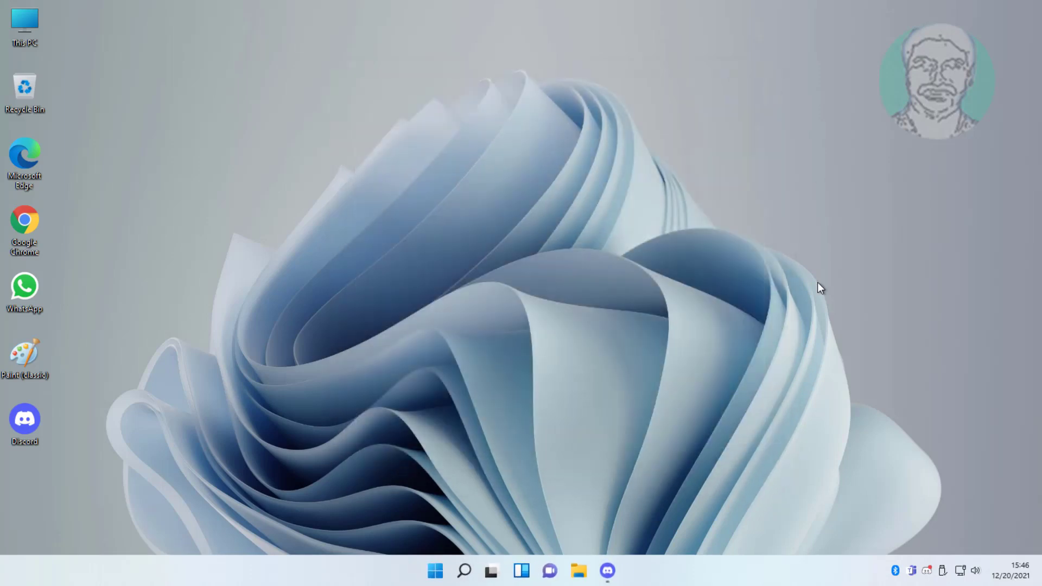
{"action": "mouse_move", "coordinate": [488, 484]}
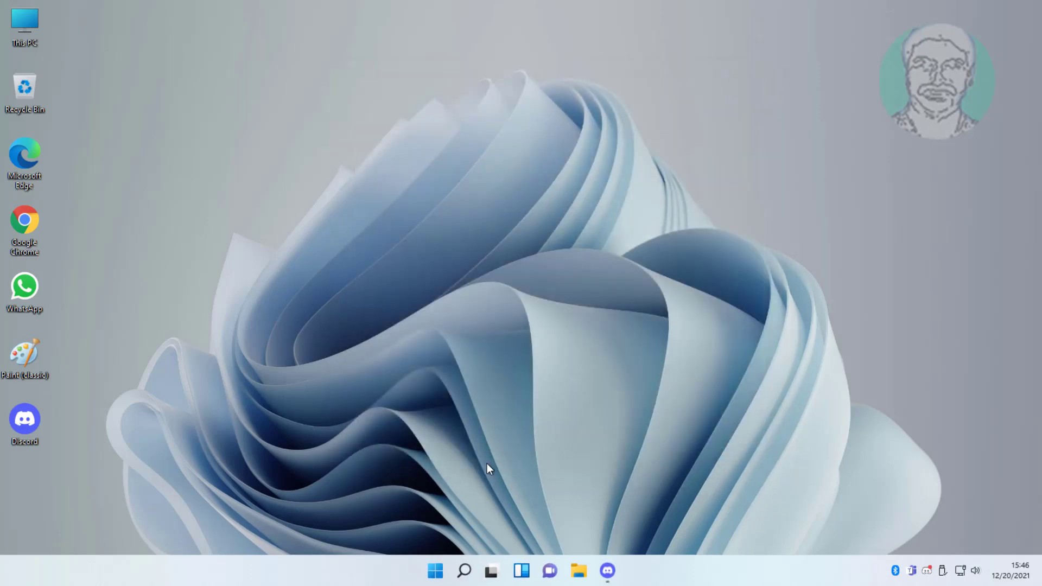
Search for PowerShell and run it as administrator, approving the UAC prompt.
{"action": "left_click", "coordinate": [463, 569]}
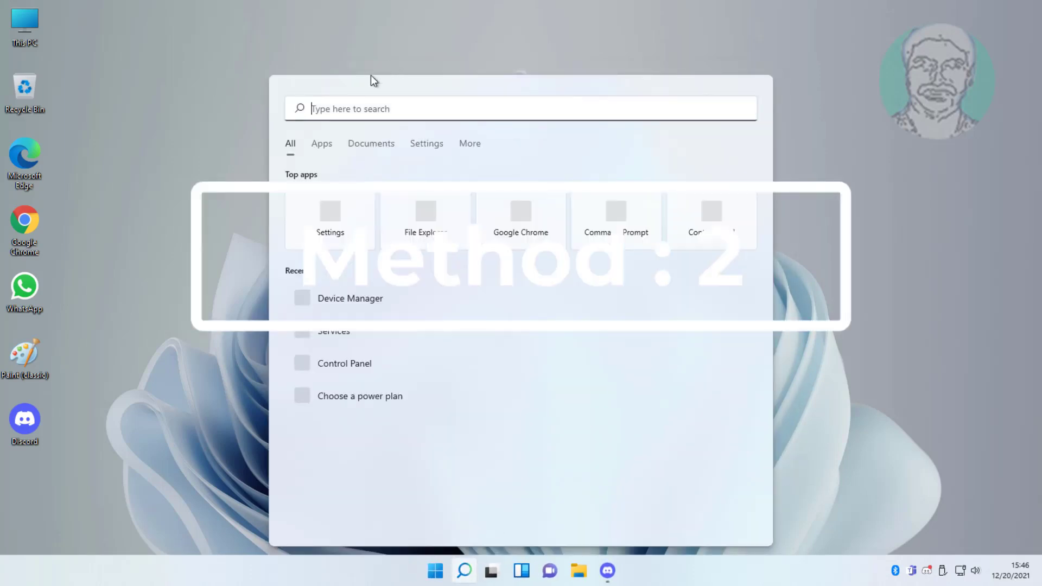
{"action": "type", "text": "powershell"}
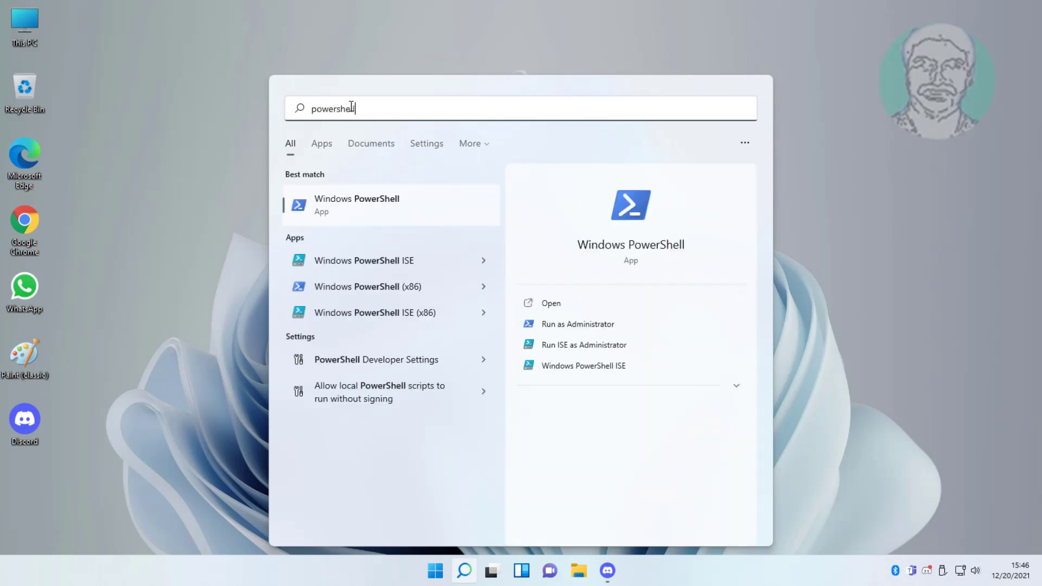
{"action": "right_click", "coordinate": [356, 205]}
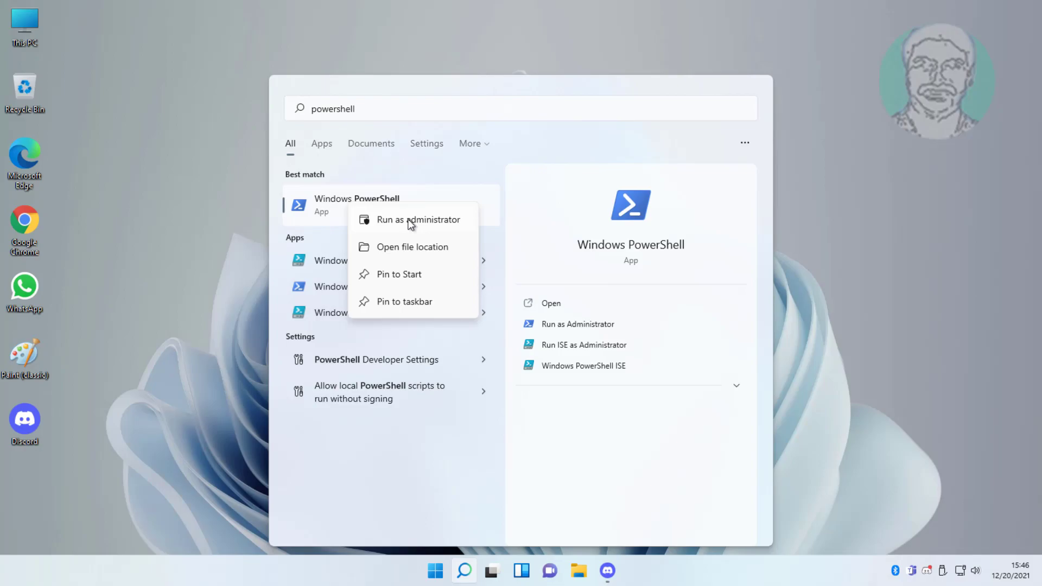
{"action": "left_click", "coordinate": [418, 219]}
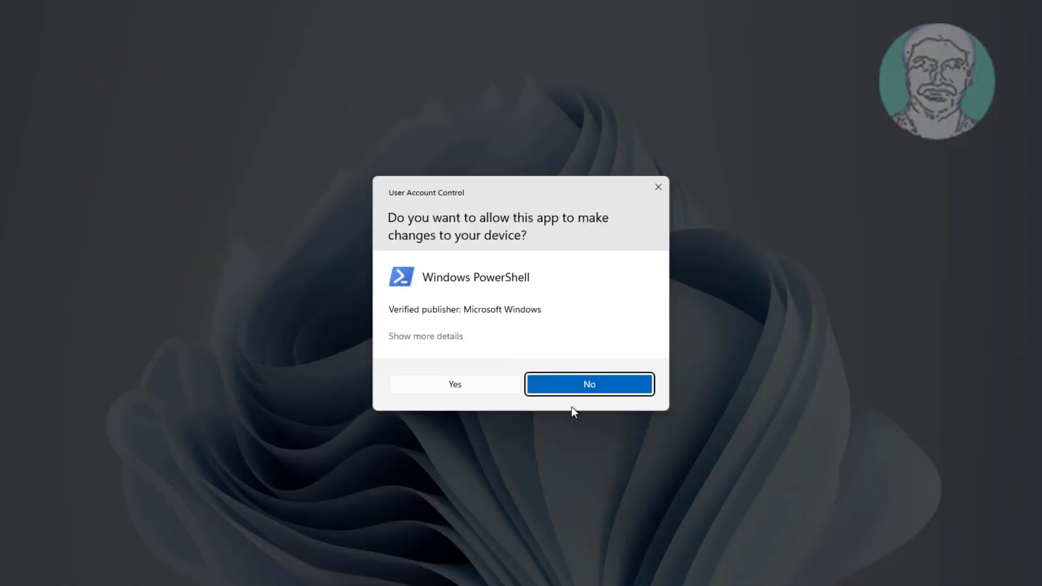
{"action": "left_click", "coordinate": [589, 384]}
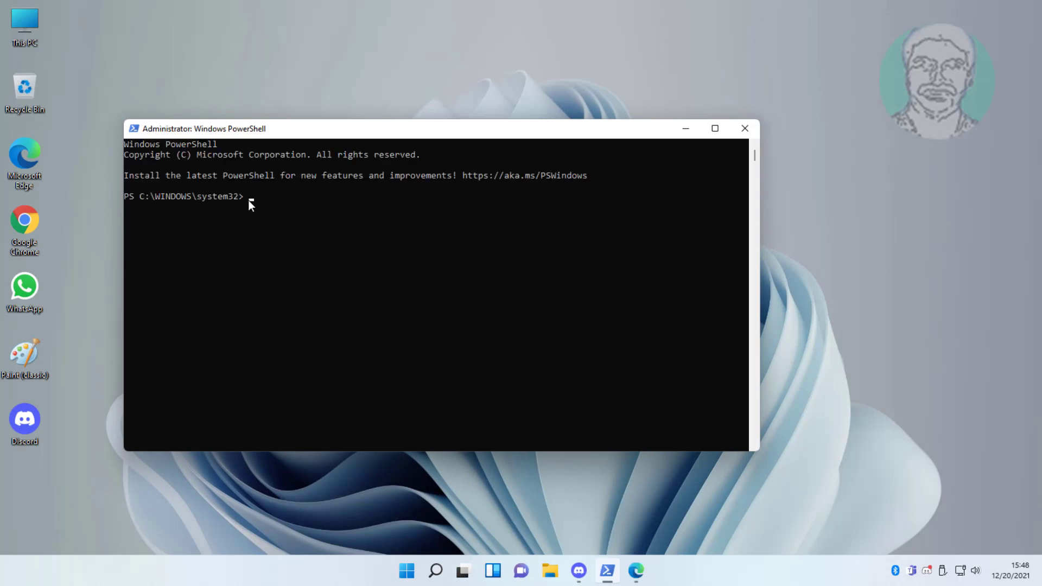
Run Get-AppxPackage | % { Add-AppxPackage ... AppxManifest.xml } to re-register all apps, then exit.
{"action": "type", "text": "Get-AppxPackage | % { Add-AppxPackage -DisableDevelopmentMode -Register \"$($_.InstallLocation)\\AppxManifest.xml\" -verbose }"}
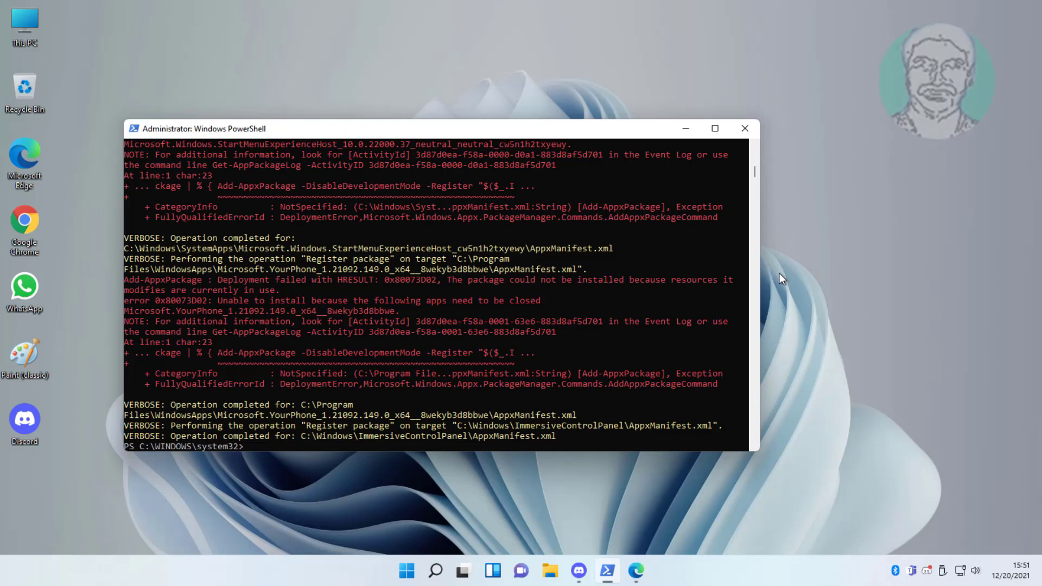
{"action": "type", "text": "exit"}
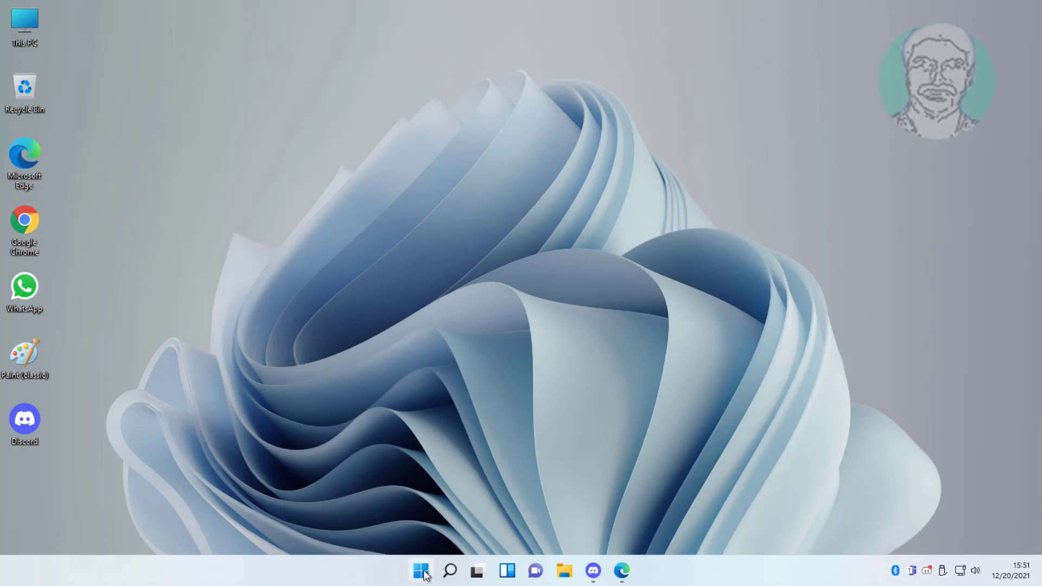
Search for 'regedit' and launch Registry Editor.
{"action": "left_click", "coordinate": [421, 570]}
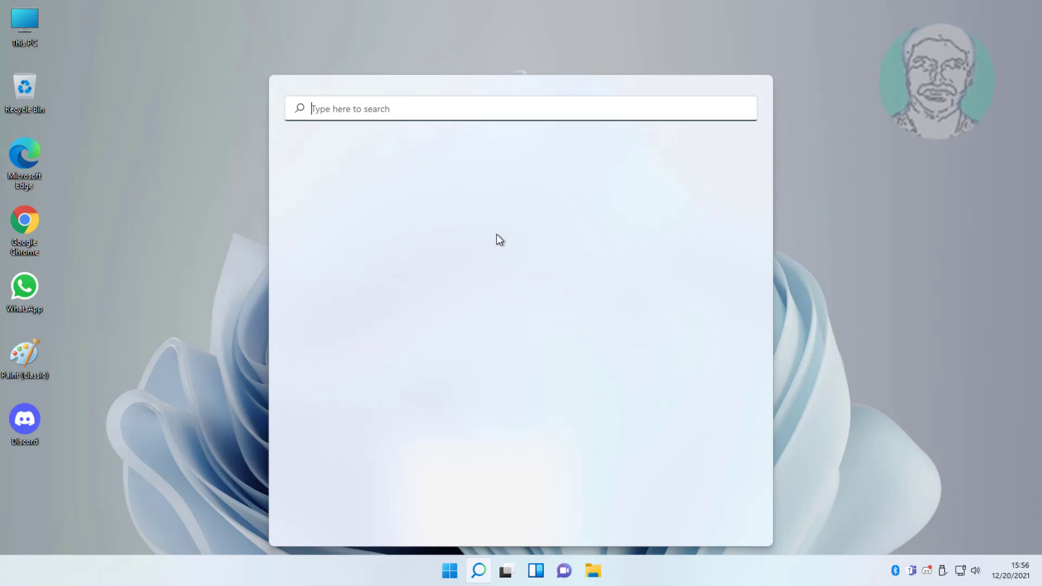
{"action": "type", "text": "rege"}
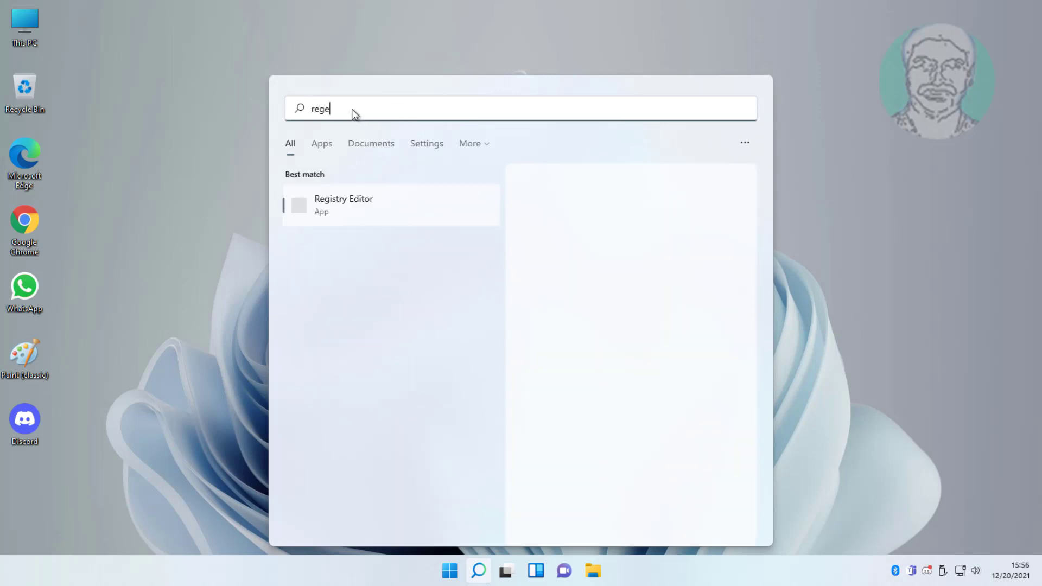
{"action": "type", "text": "dit"}
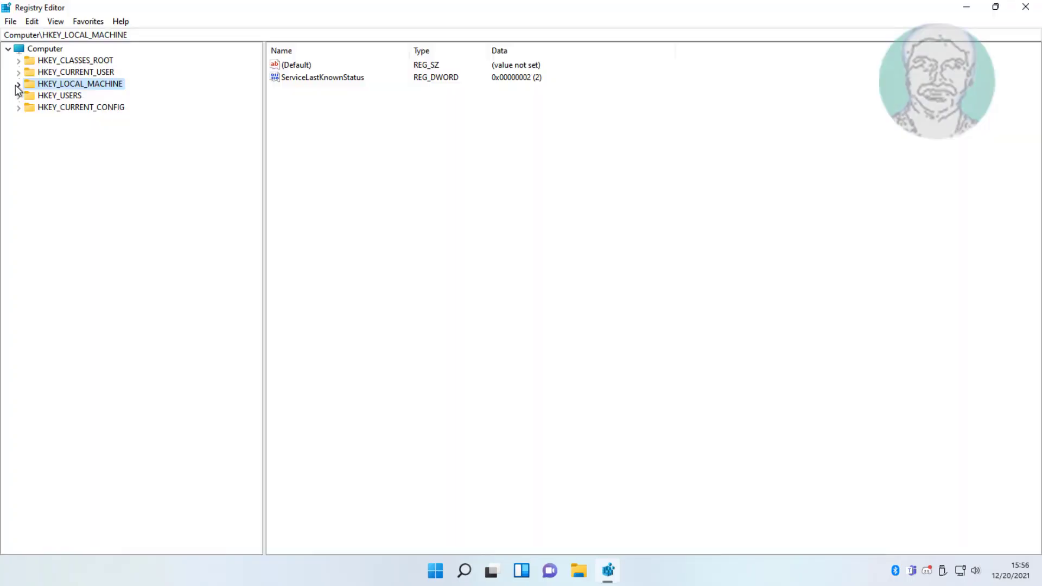
Navigate the tree to HKEY_CURRENT_USER\Software\Policies\Microsoft\Windows\Explorer.
{"action": "left_click", "coordinate": [73, 71]}
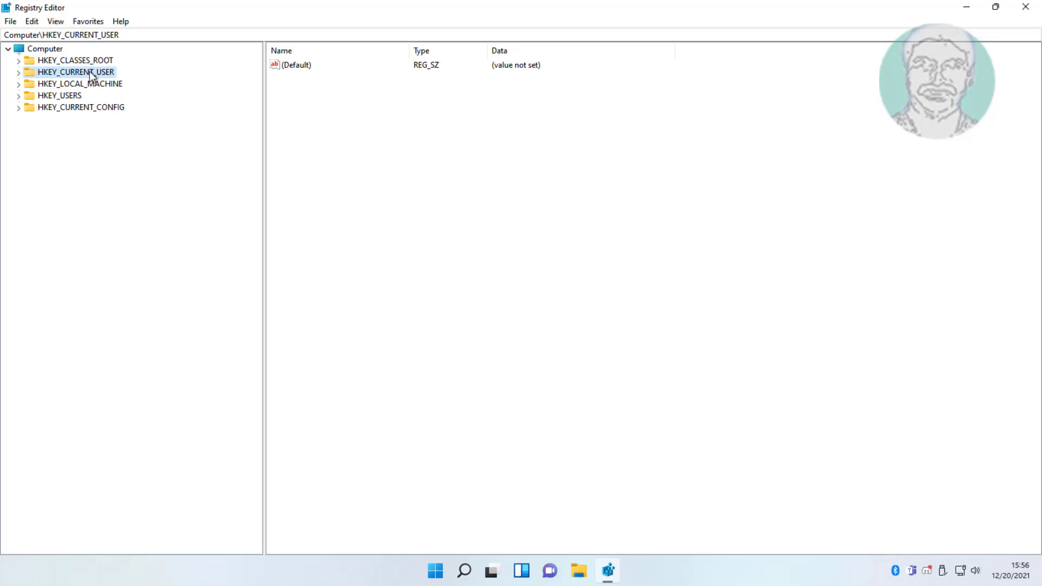
{"action": "left_click", "coordinate": [17, 72]}
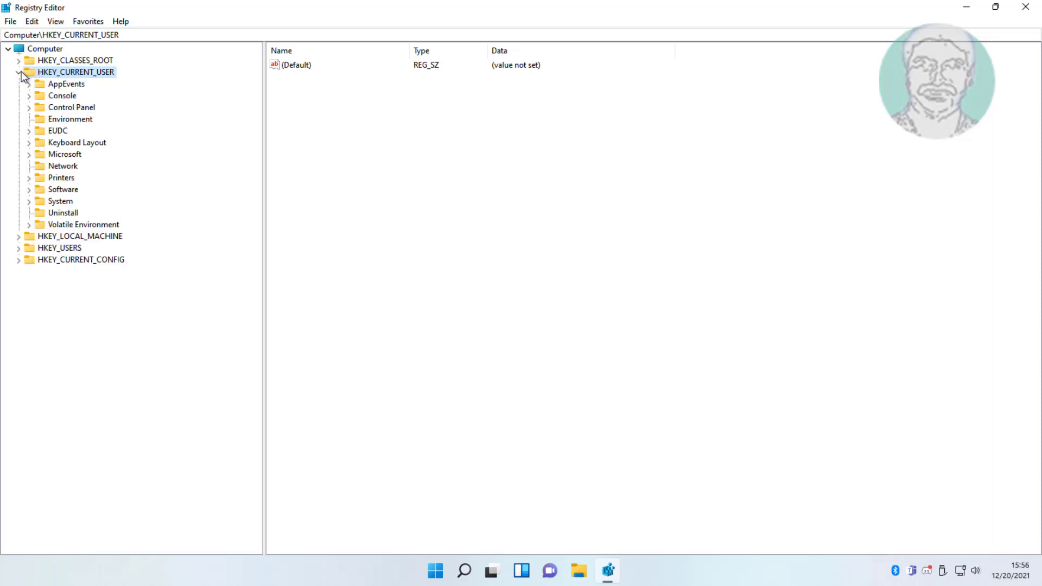
{"action": "left_click", "coordinate": [60, 189]}
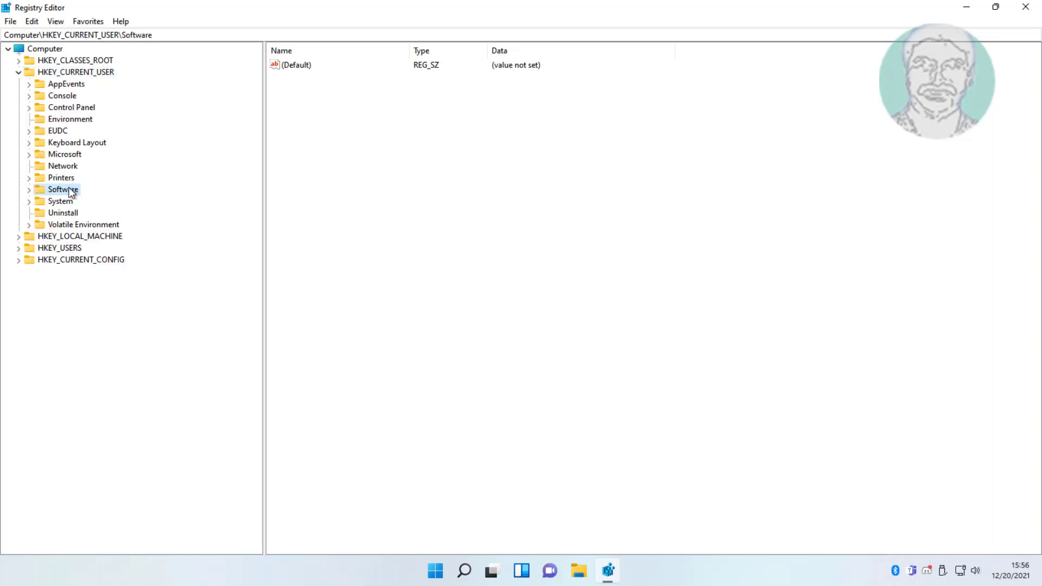
{"action": "left_click", "coordinate": [26, 189]}
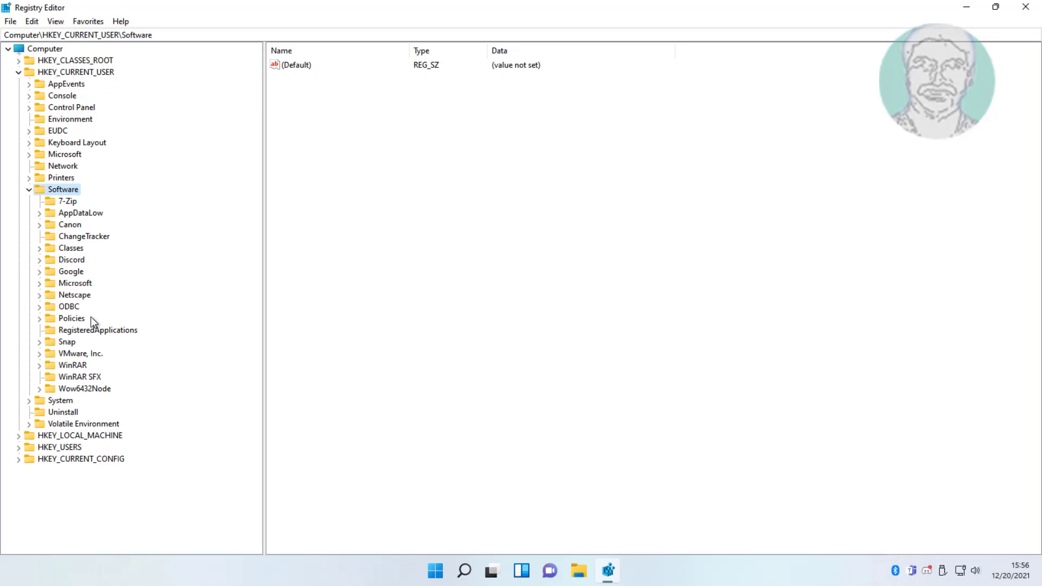
{"action": "left_click", "coordinate": [41, 319]}
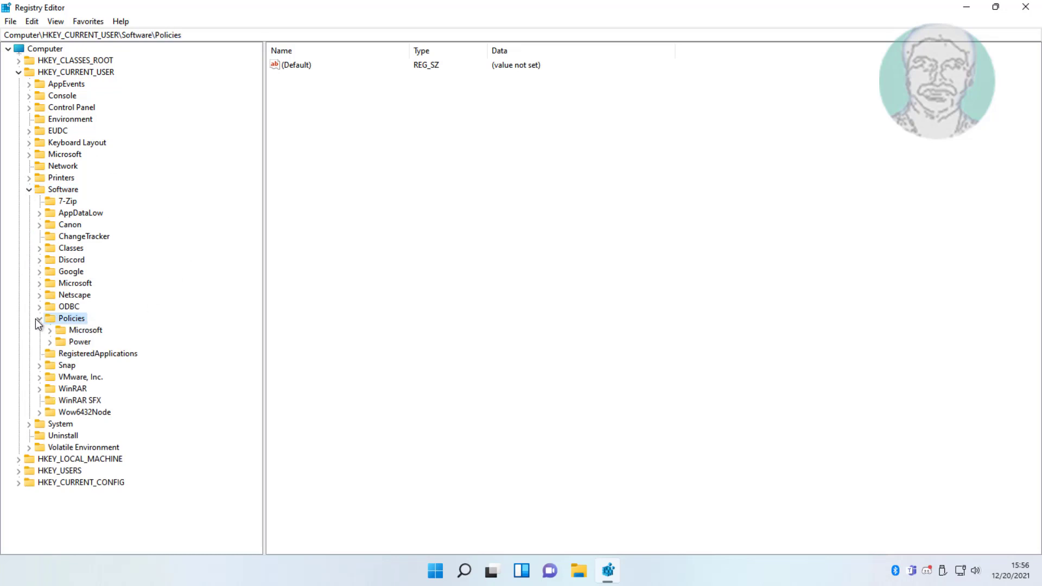
{"action": "left_click", "coordinate": [83, 330]}
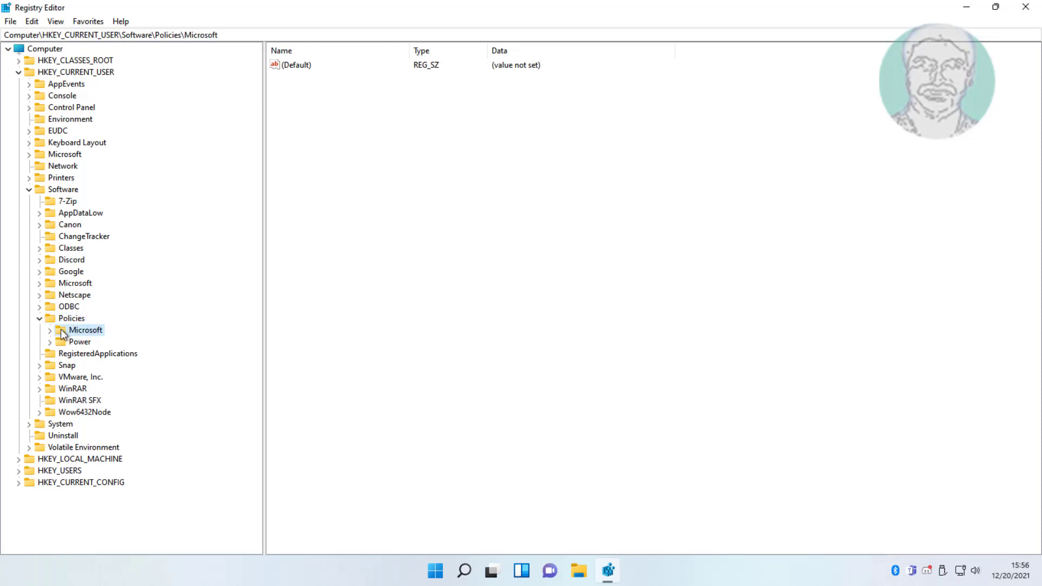
{"action": "left_click", "coordinate": [41, 330]}
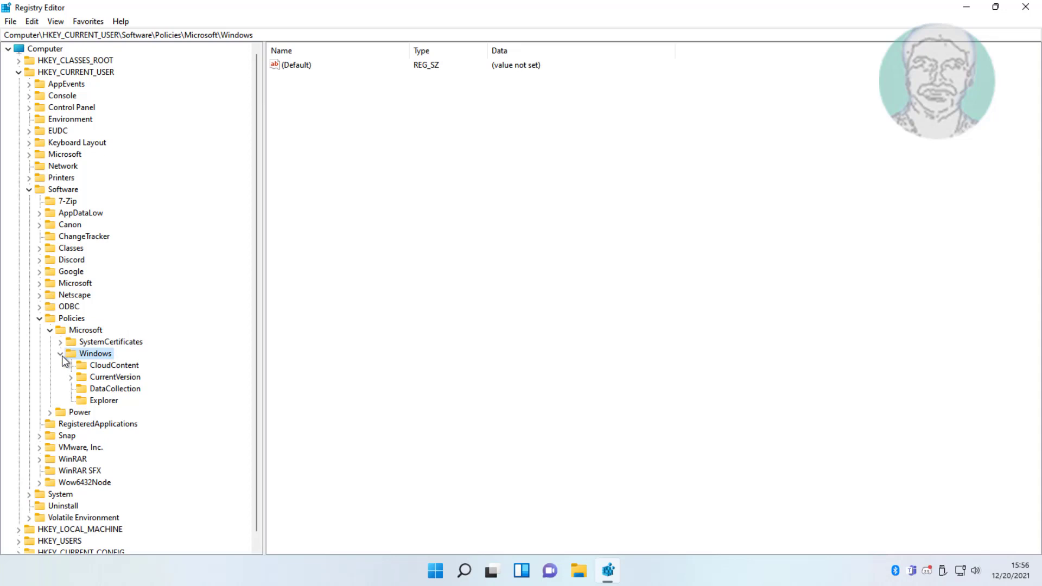
{"action": "left_click", "coordinate": [102, 400]}
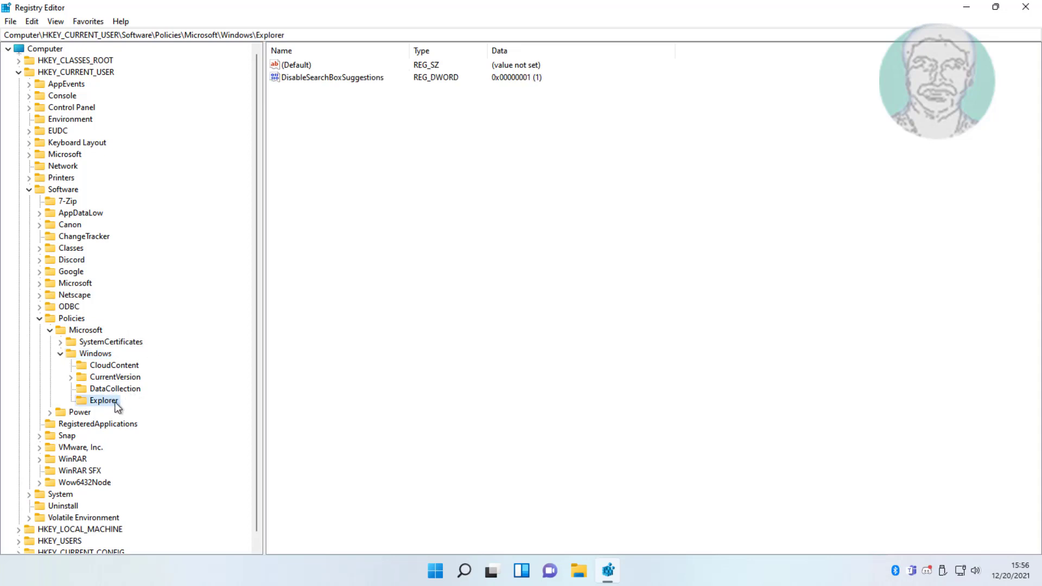
{"action": "mouse_move", "coordinate": [104, 405]}
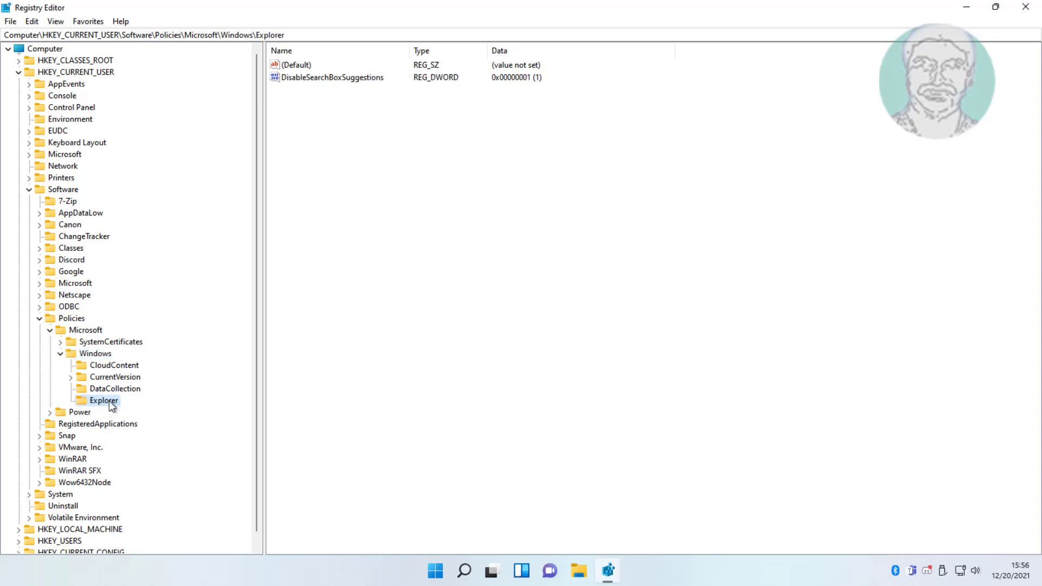
Create a new DWORD (32-bit) value named DisableNotificationCenter in the Explorer key.
{"action": "right_click", "coordinate": [367, 163]}
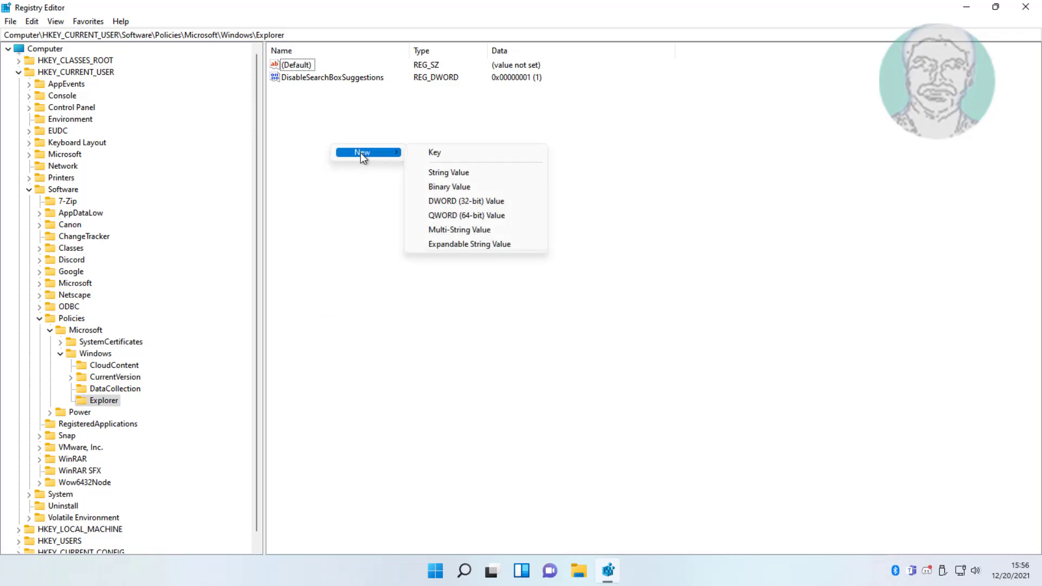
{"action": "left_click", "coordinate": [464, 201]}
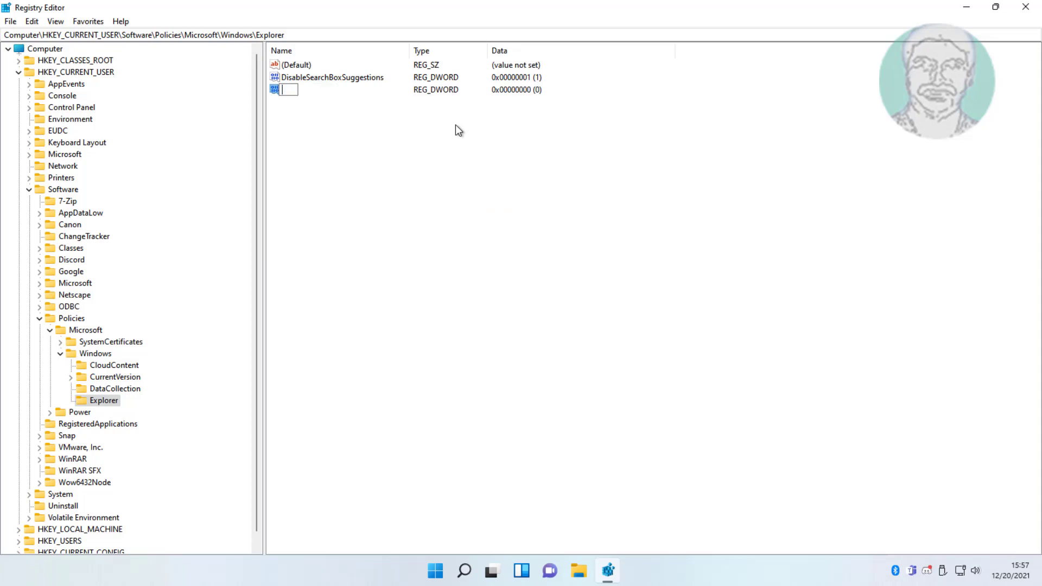
{"action": "type", "text": "Dis"}
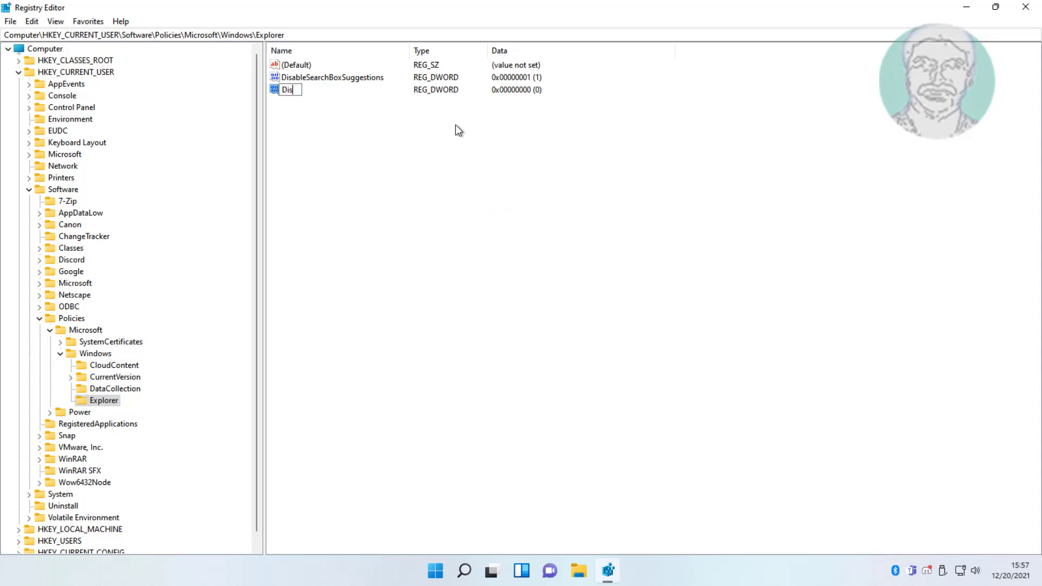
{"action": "type", "text": "able"}
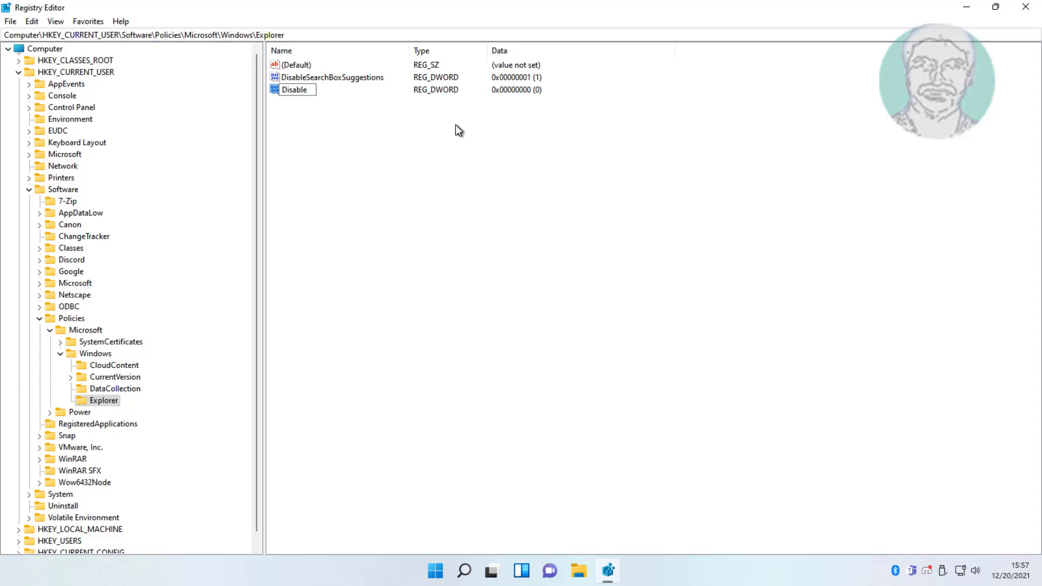
{"action": "type", "text": "DisableNotificationCenter"}
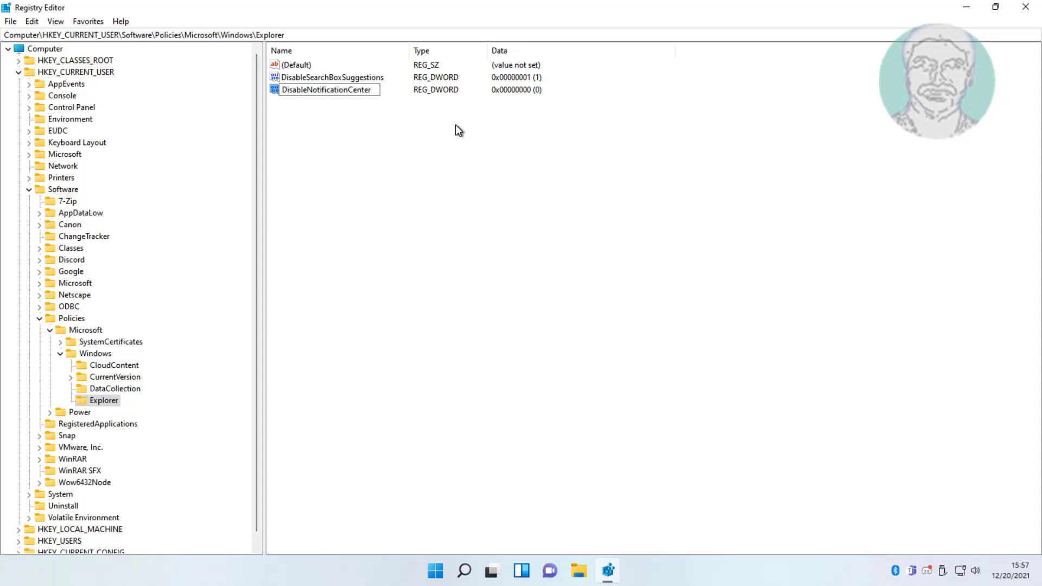
{"action": "mouse_move", "coordinate": [326, 126]}
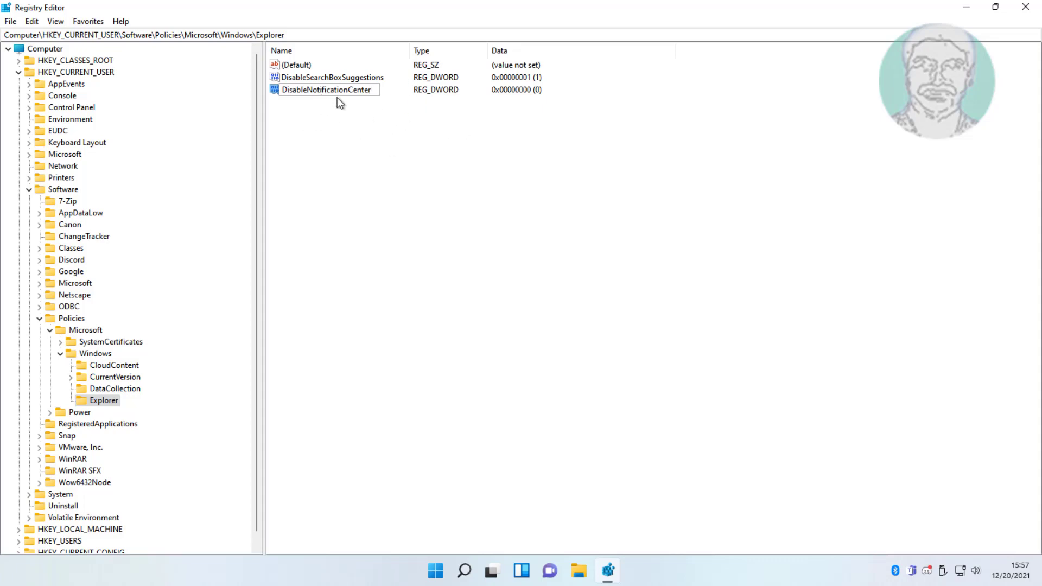
{"action": "mouse_move", "coordinate": [367, 118]}
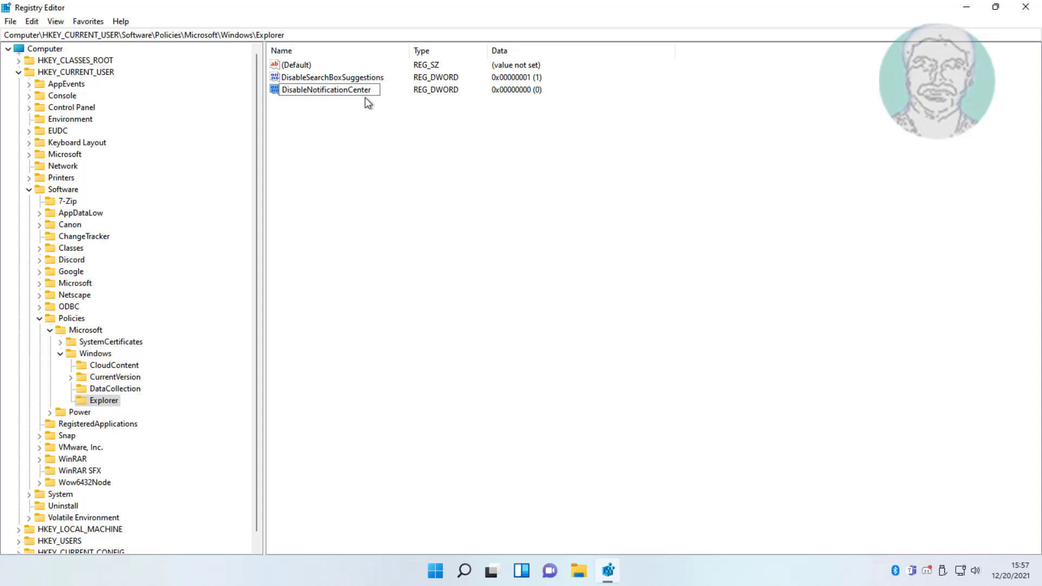
Commit the DisableNotificationCenter name and confirm its data stays 0 in Edit DWORD.
{"action": "left_click", "coordinate": [326, 89]}
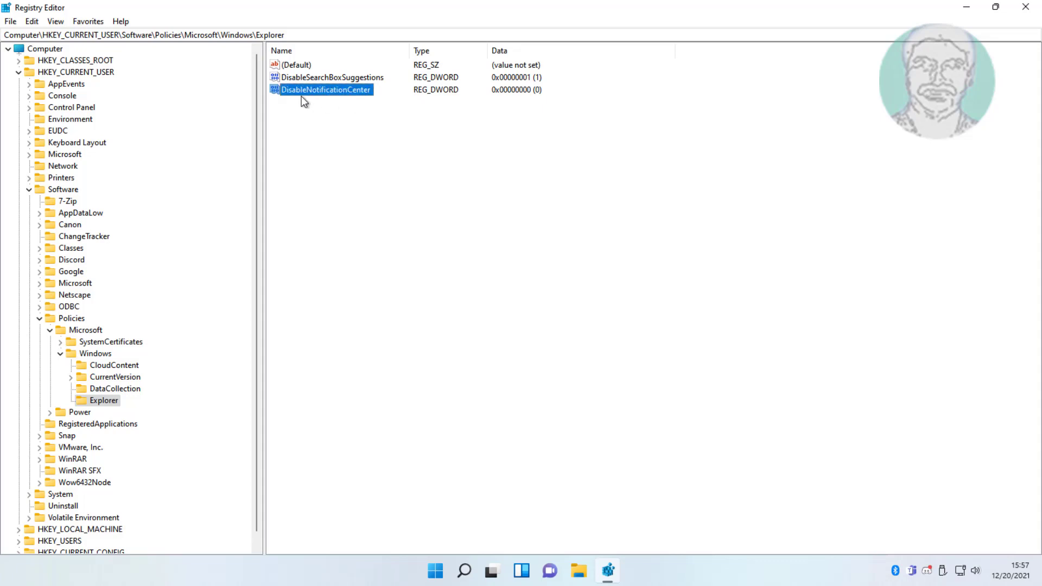
{"action": "mouse_move", "coordinate": [327, 100]}
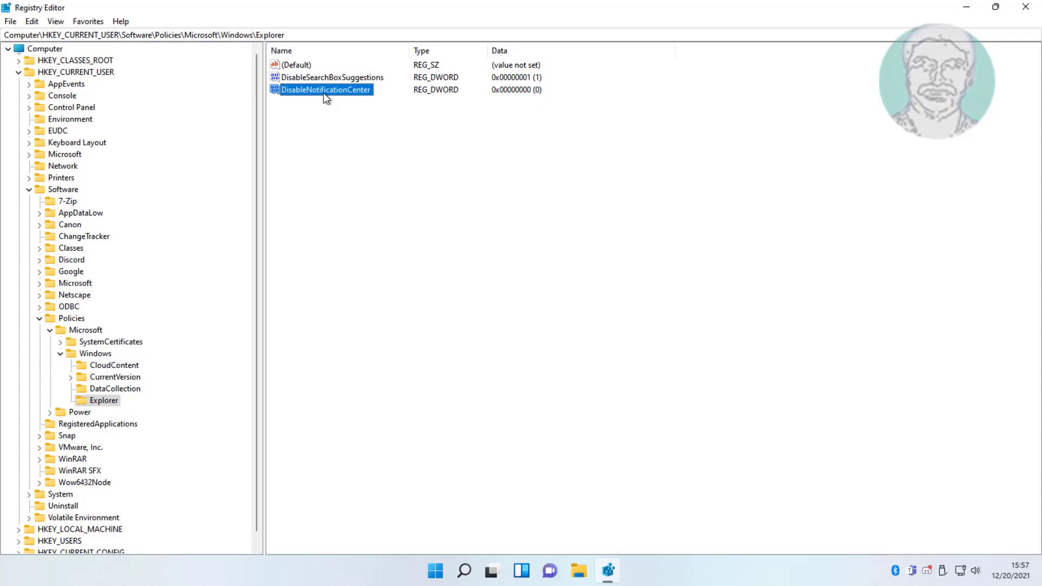
{"action": "double_click", "coordinate": [325, 89]}
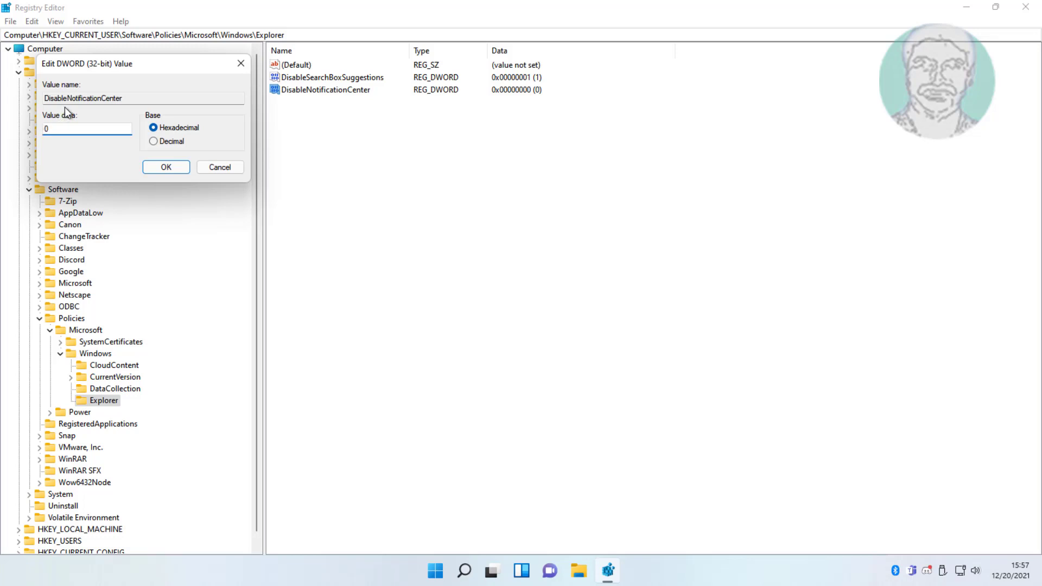
{"action": "mouse_move", "coordinate": [114, 113]}
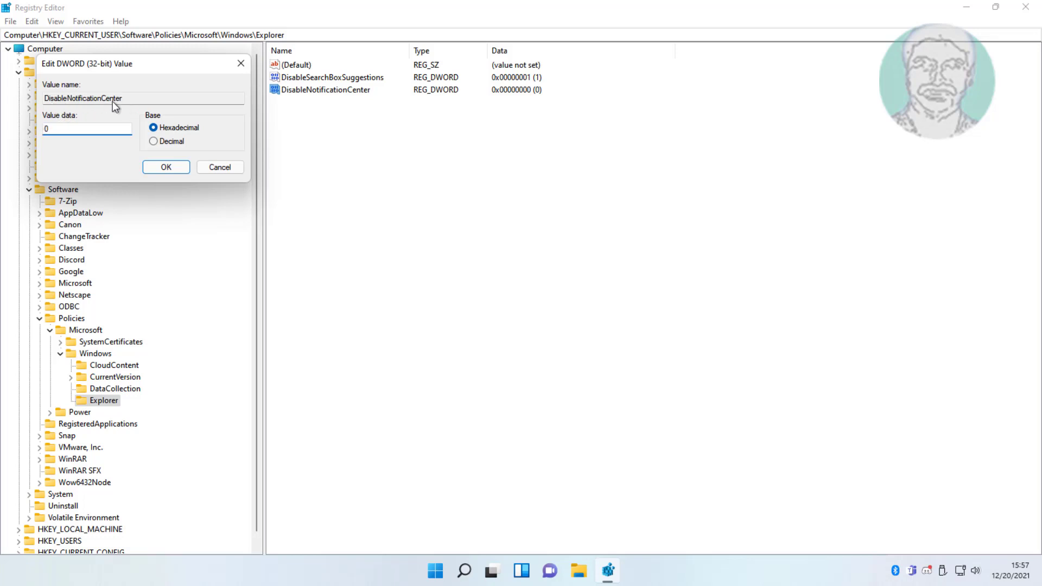
{"action": "left_click", "coordinate": [165, 167]}
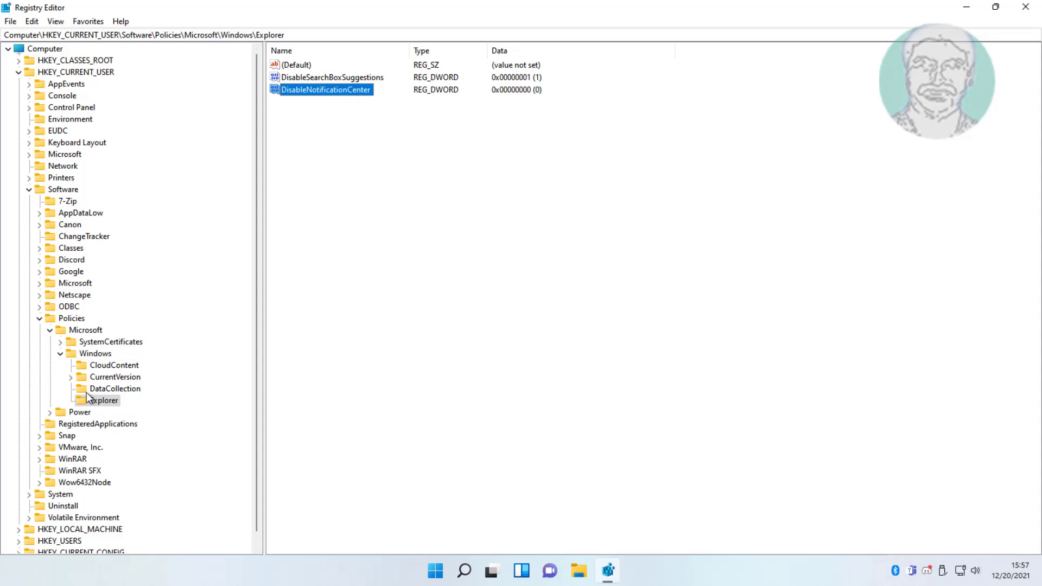
Close Registry Editor and restart the computer from the Start menu power options.
{"action": "left_click", "coordinate": [39, 318]}
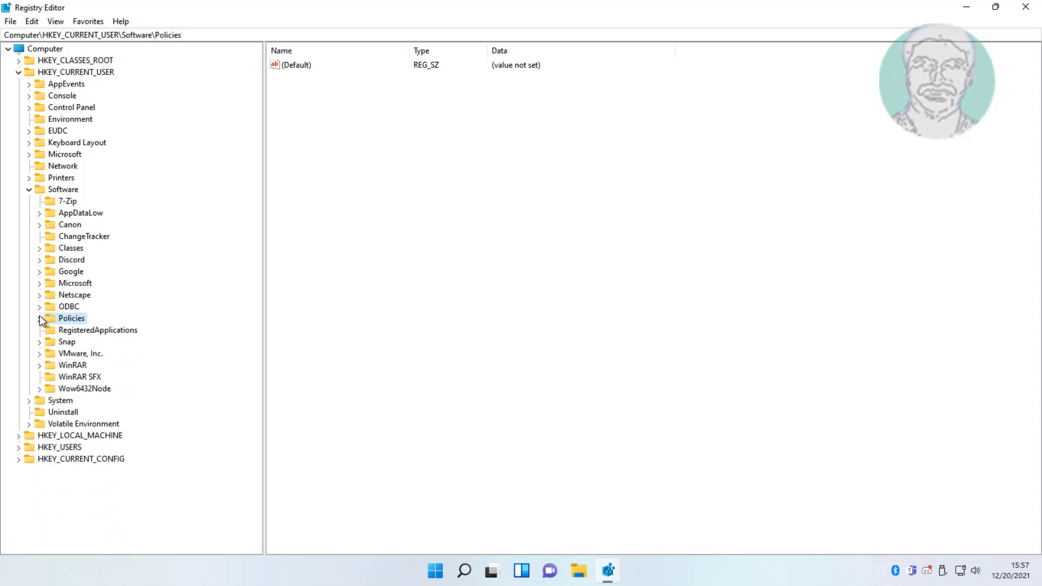
{"action": "left_click", "coordinate": [19, 72]}
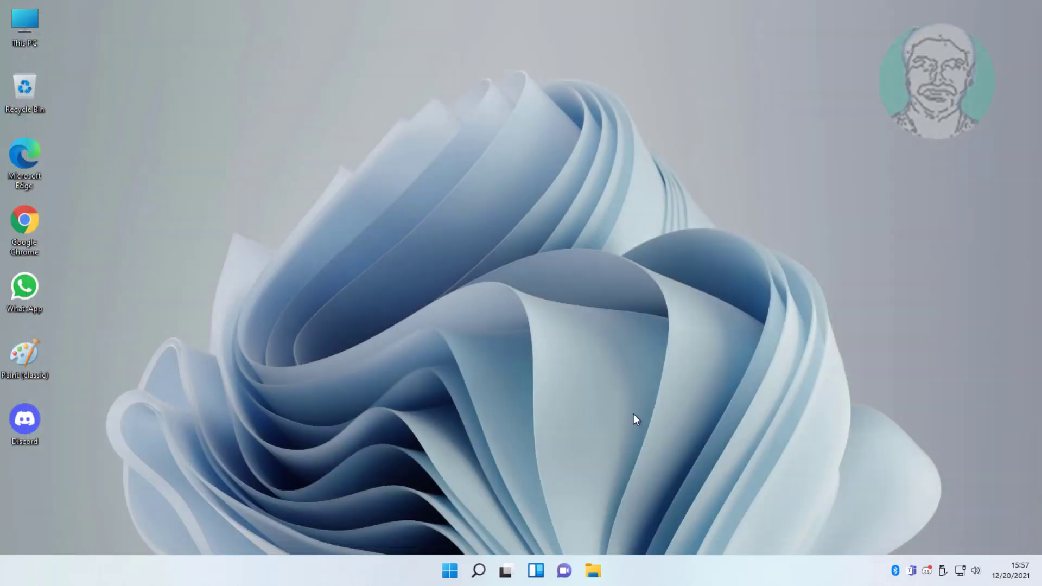
{"action": "left_click", "coordinate": [447, 570]}
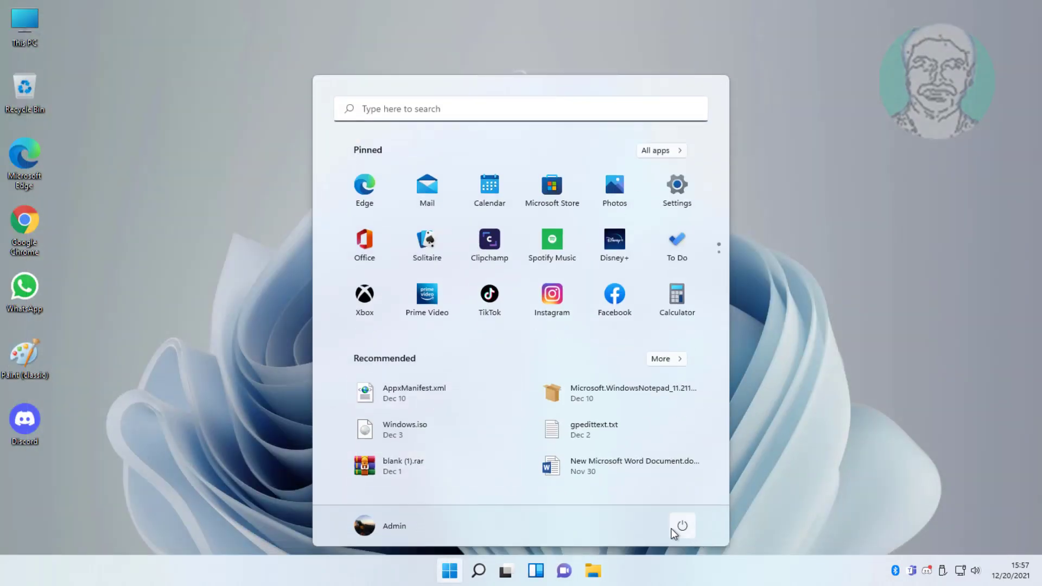
{"action": "left_click", "coordinate": [684, 525]}
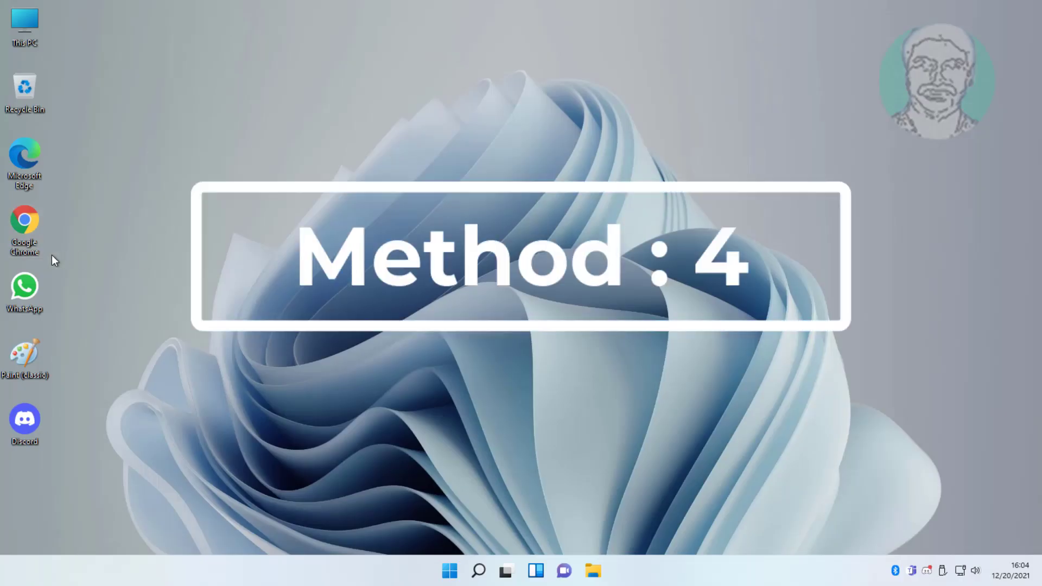
Launch Chrome and open Microsoft's 'Download Windows 11' page from the Google results.
{"action": "double_click", "coordinate": [24, 219]}
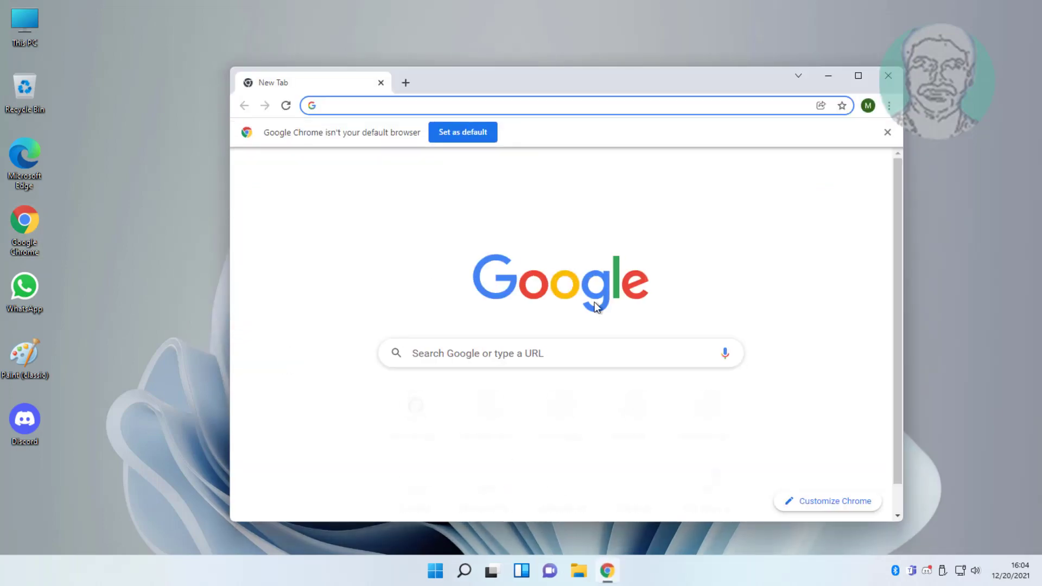
{"action": "left_click", "coordinate": [857, 76]}
{"action": "type", "text": "windows 11 download"}
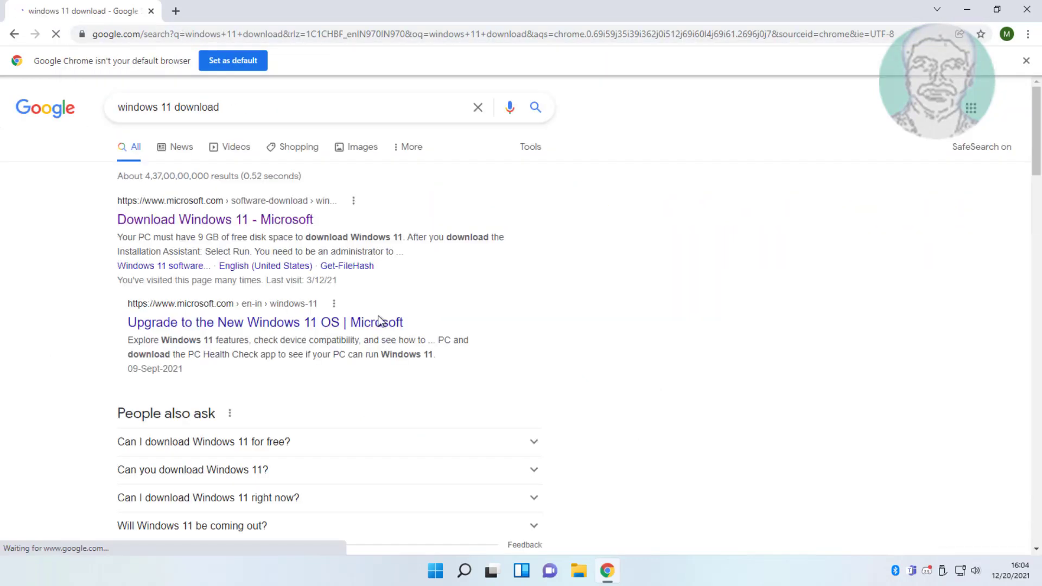
{"action": "left_click", "coordinate": [203, 219]}
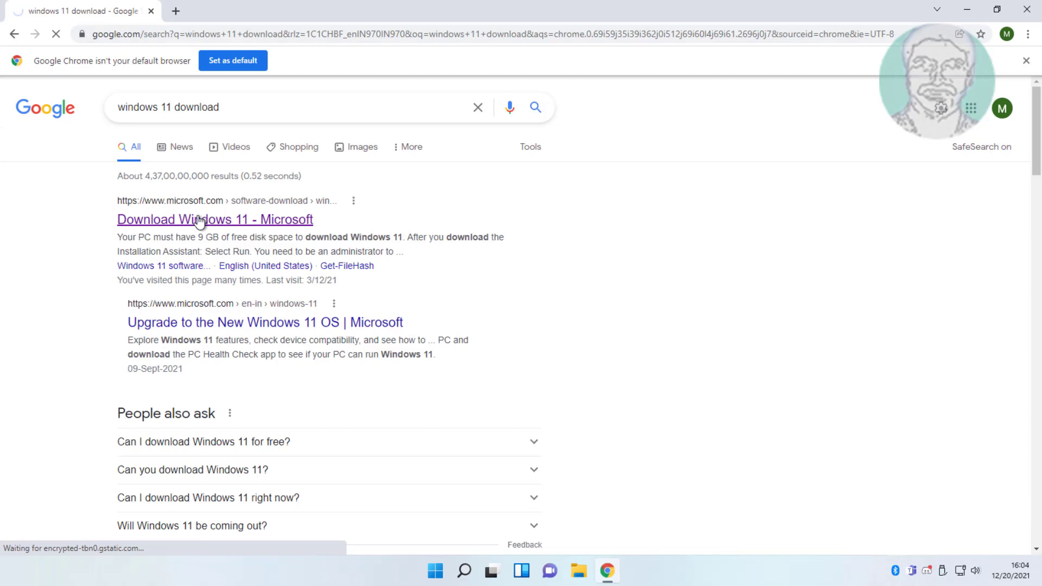
{"action": "left_click", "coordinate": [199, 219]}
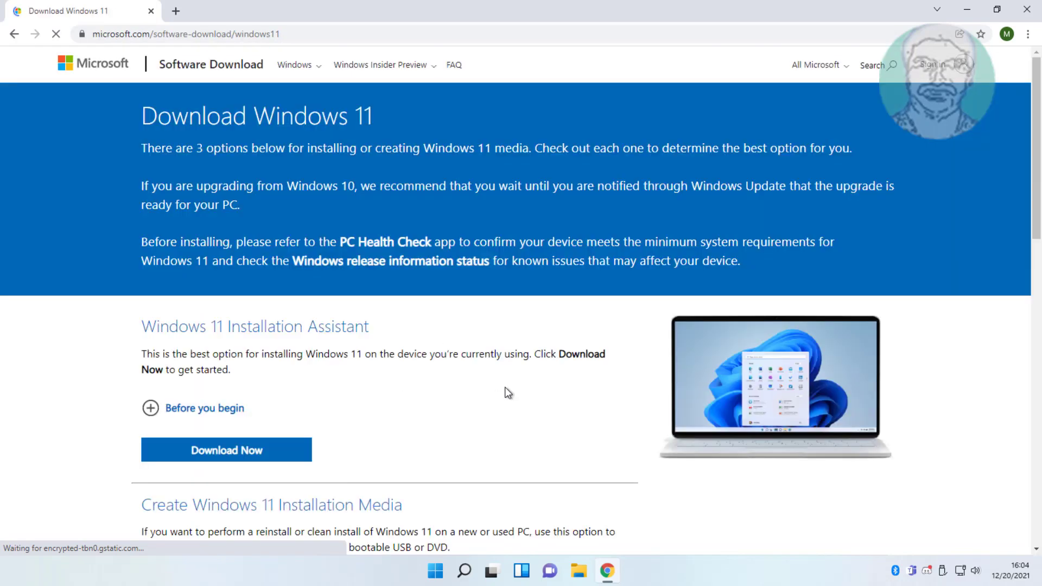
Download the Create Windows 11 Installation Media tool via Download Now.
{"action": "scroll", "scroll_direction": "down", "scroll_amount": 3}
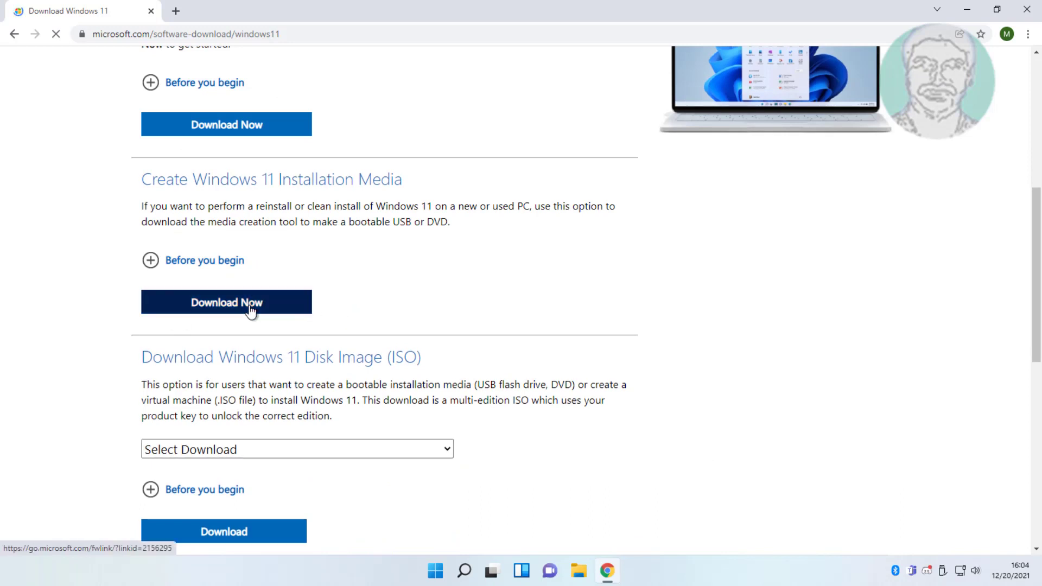
{"action": "left_click", "coordinate": [225, 302]}
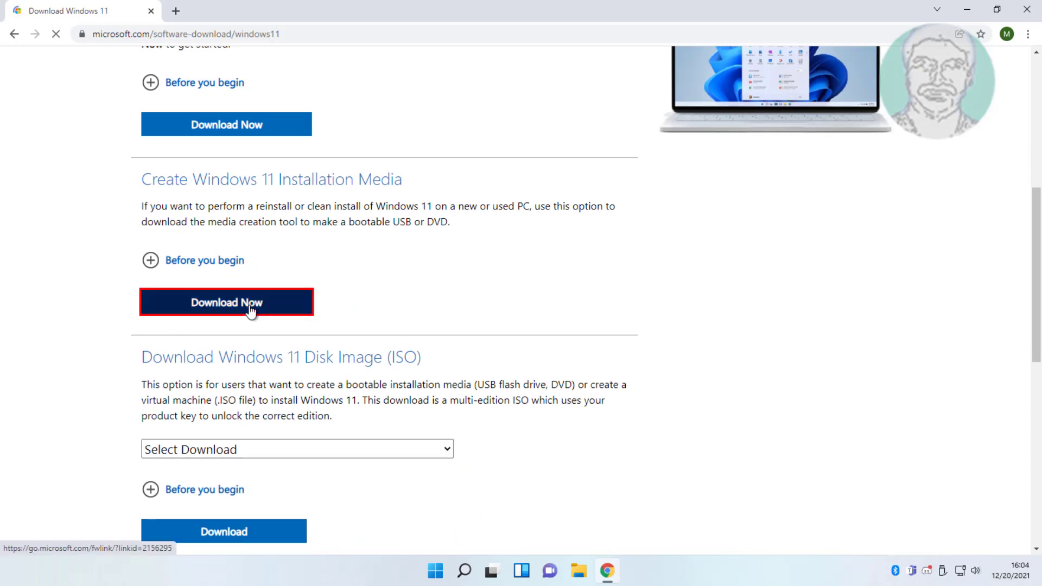
{"action": "left_click", "coordinate": [226, 302]}
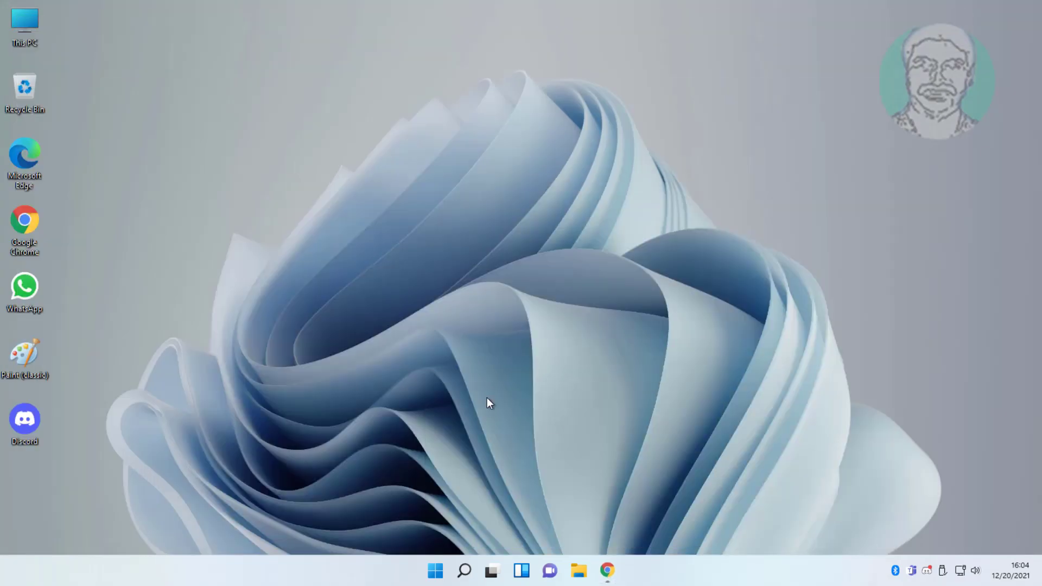
{"action": "mouse_move", "coordinate": [480, 399]}
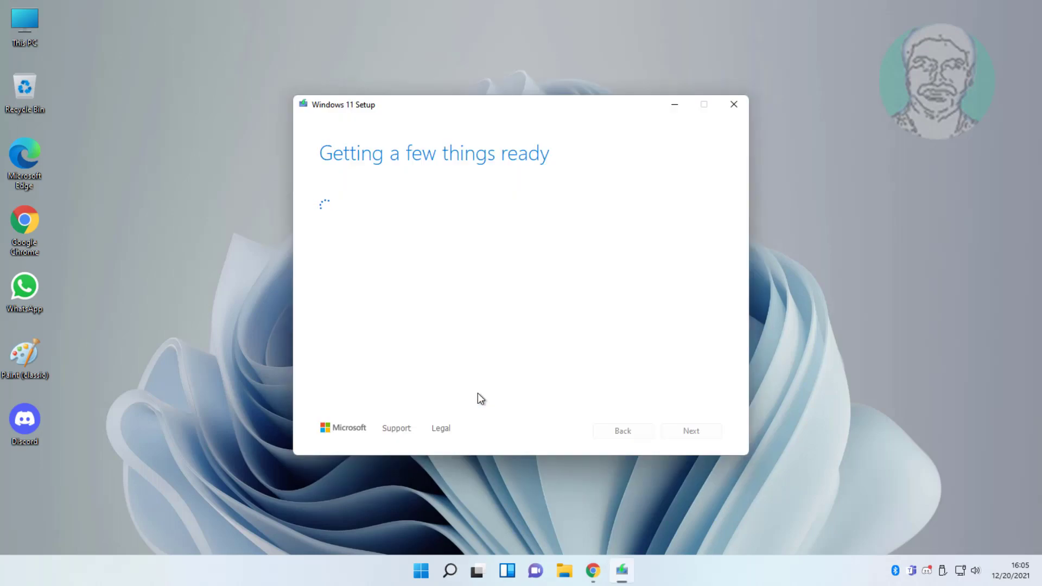
{"action": "mouse_move", "coordinate": [587, 416]}
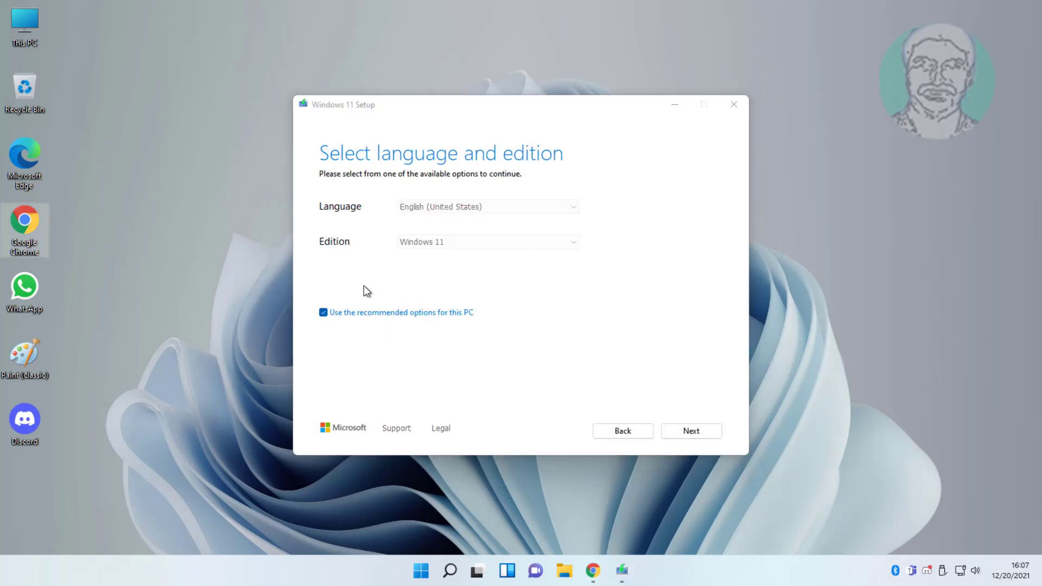
Keep the recommended language and edition and produce an ISO file saved as Windows.iso in Documents.
{"action": "left_click", "coordinate": [691, 431]}
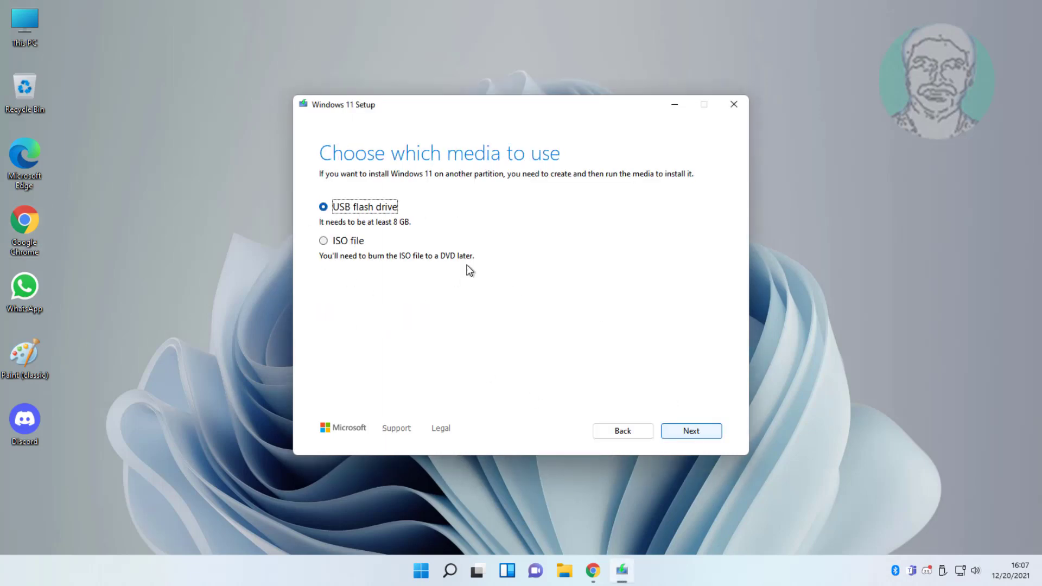
{"action": "left_click", "coordinate": [323, 241]}
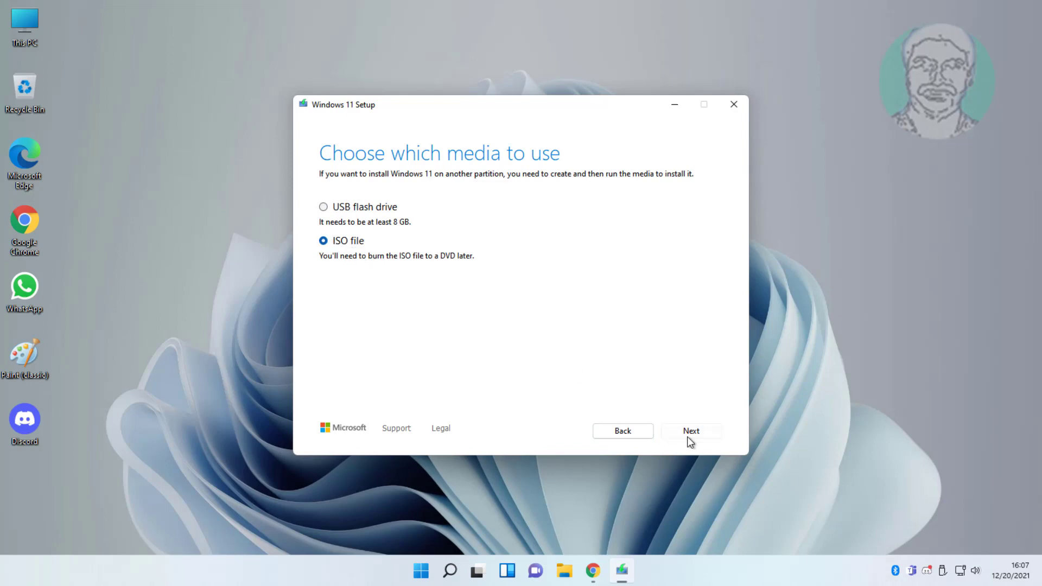
{"action": "left_click", "coordinate": [692, 431]}
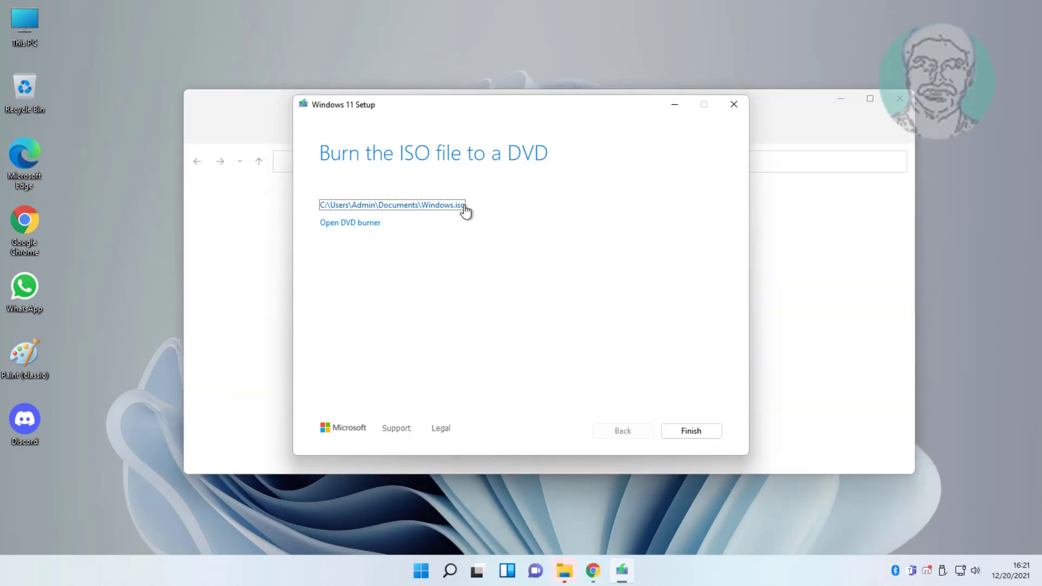
Follow the ISO path link to show Windows.iso in the Documents folder.
{"action": "left_click", "coordinate": [692, 431]}
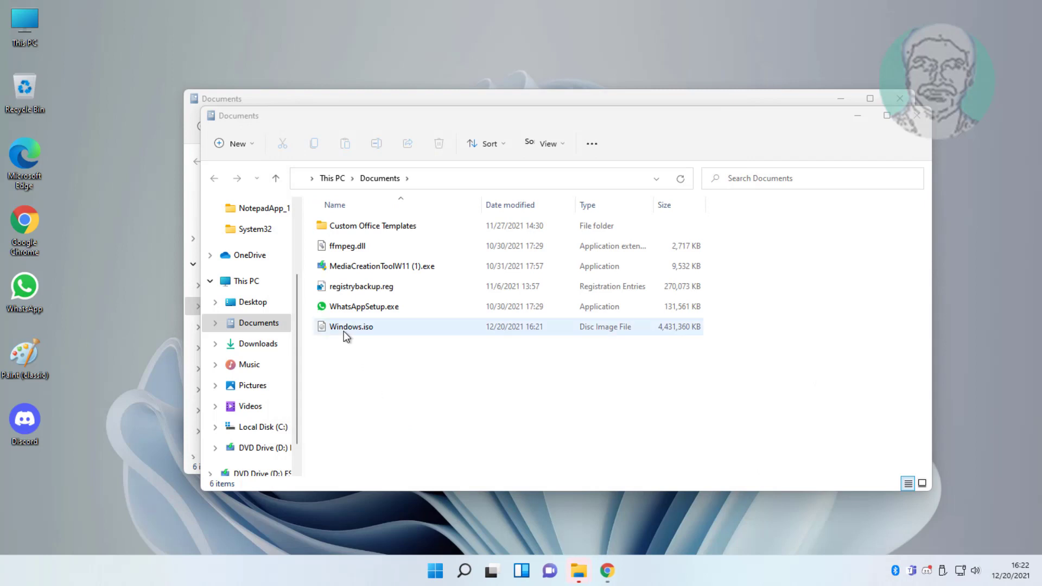
Mount Windows.iso so it appears as DVD Drive (E:) ESD-ISO with setup.exe.
{"action": "left_click", "coordinate": [351, 327]}
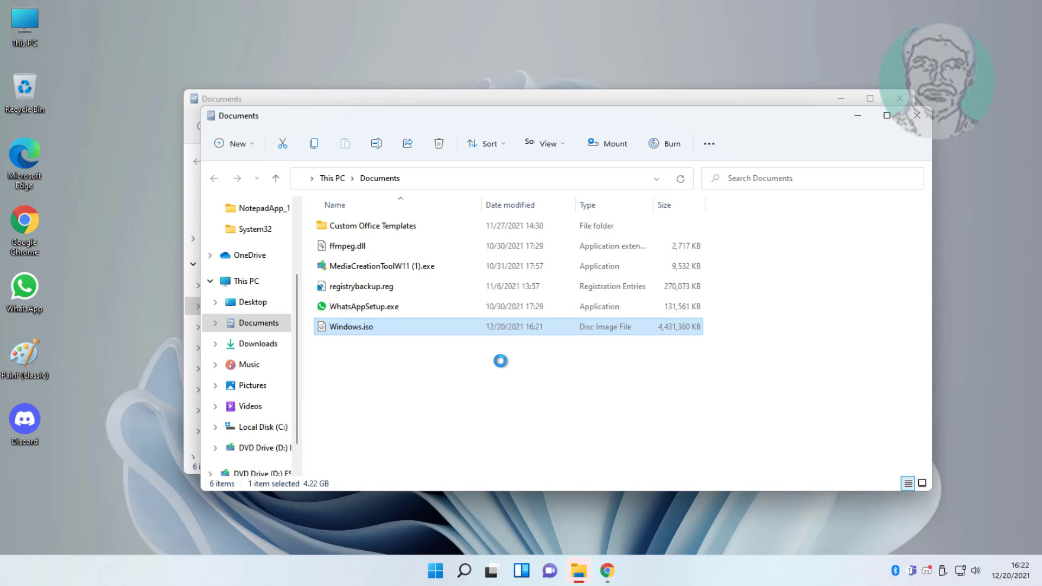
{"action": "double_click", "coordinate": [349, 326]}
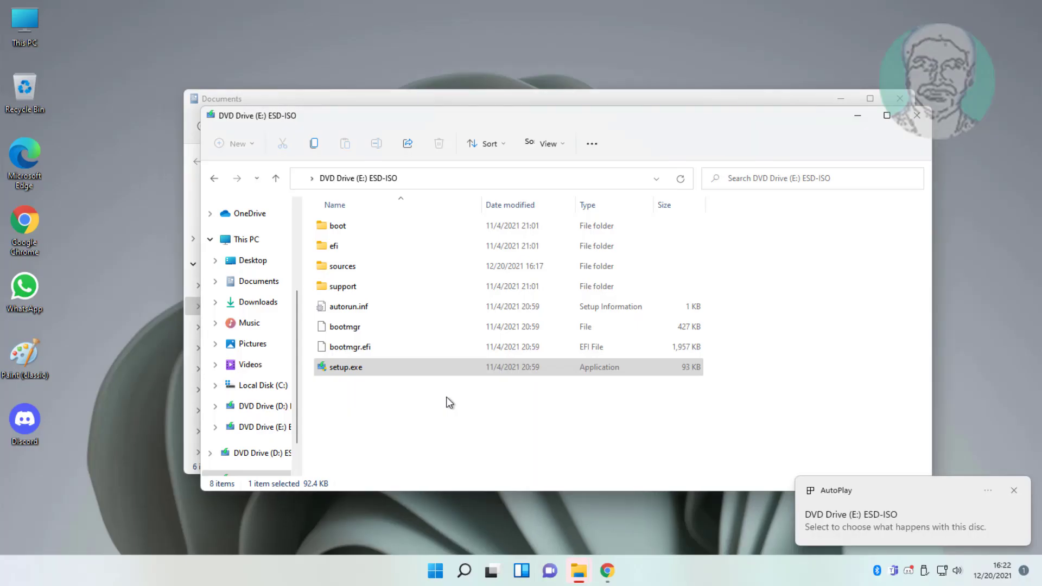
{"action": "mouse_move", "coordinate": [914, 122]}
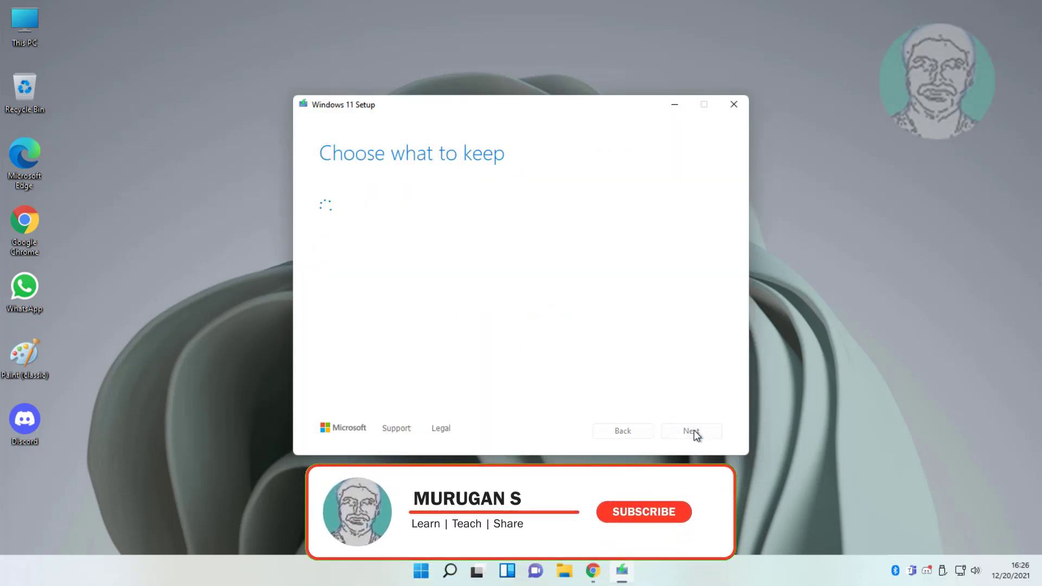
Continue past Choose what to keep and Getting updates to the Ready to install summary.
{"action": "left_click", "coordinate": [691, 431]}
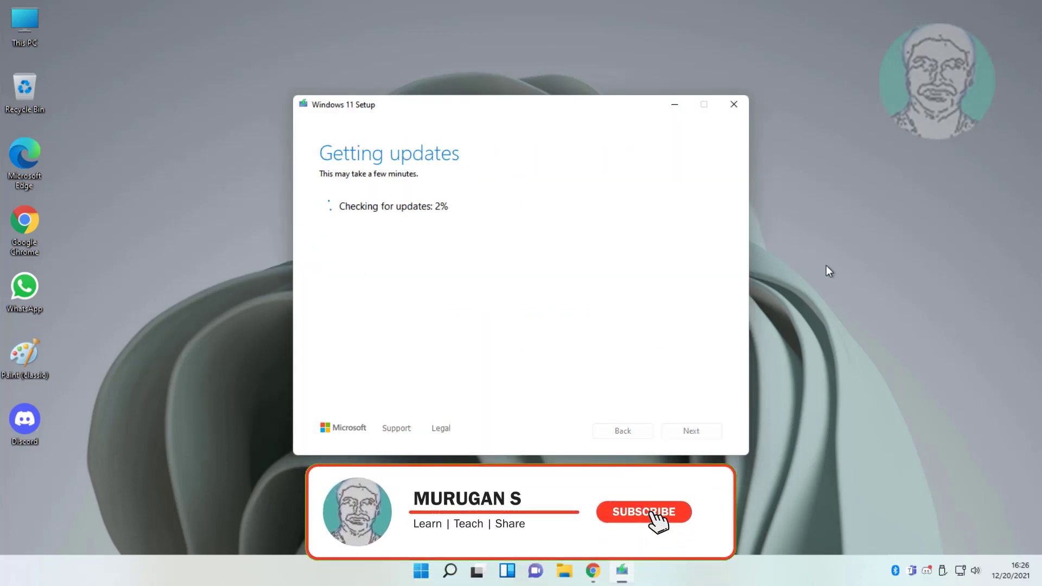
{"action": "left_click", "coordinate": [642, 512]}
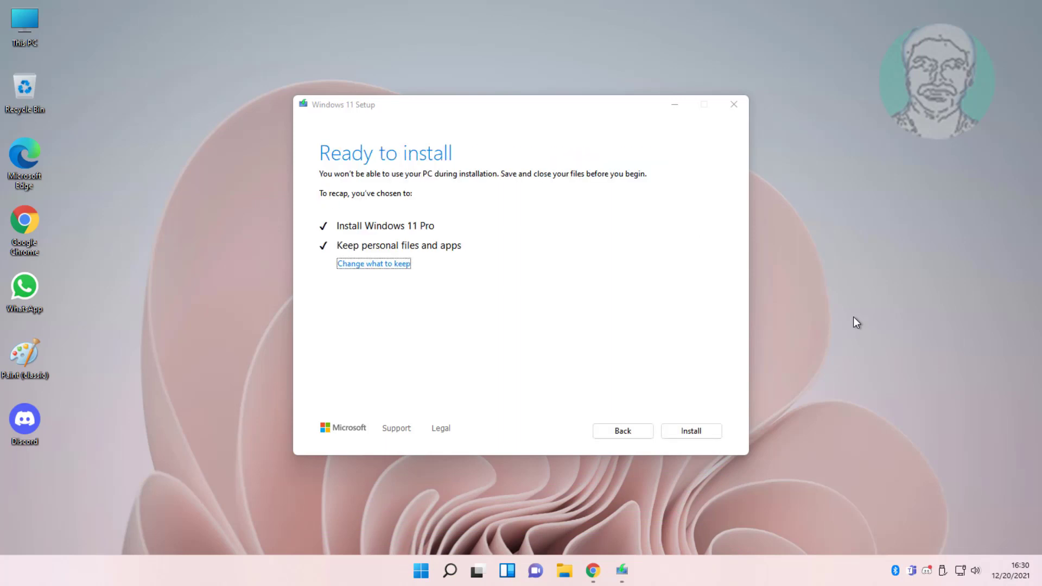
{"action": "mouse_move", "coordinate": [340, 235]}
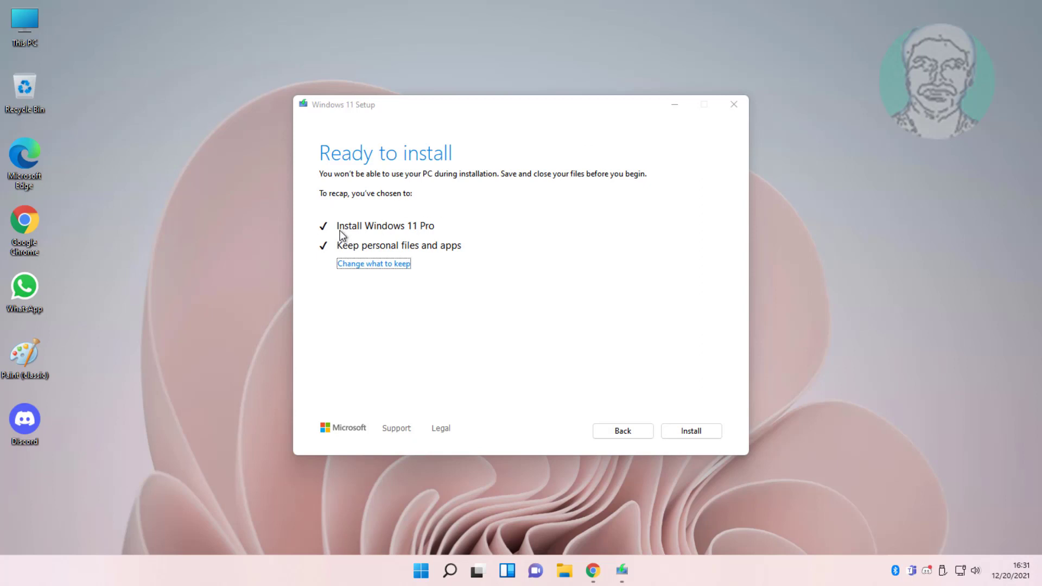
{"action": "mouse_move", "coordinate": [417, 229]}
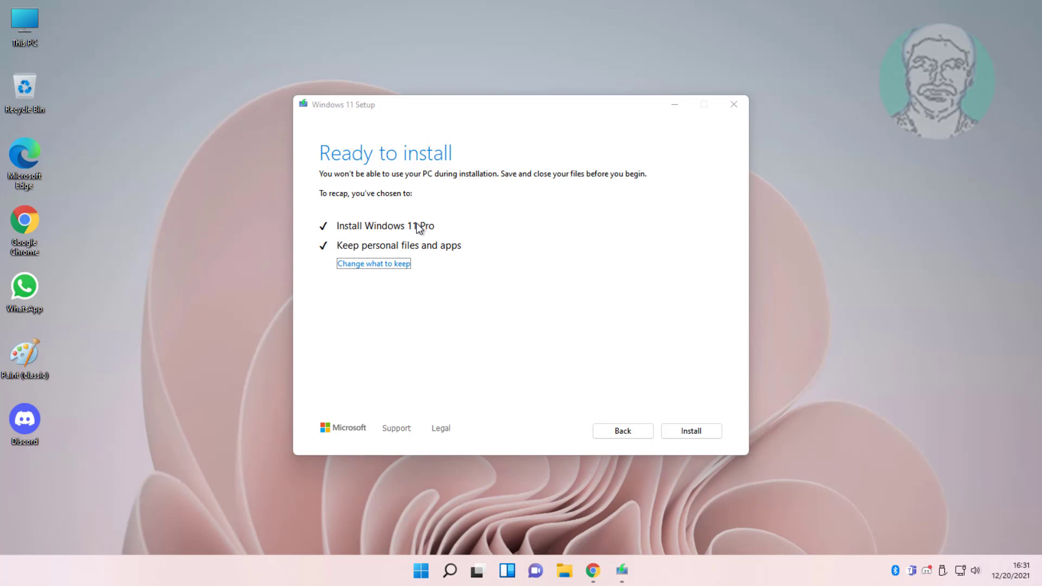
{"action": "mouse_move", "coordinate": [374, 232]}
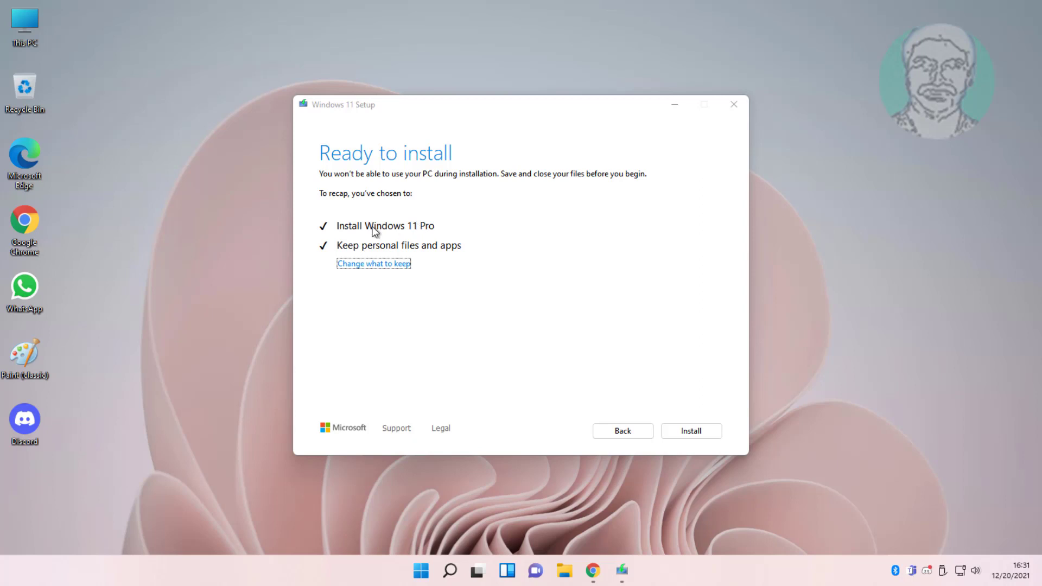
{"action": "mouse_move", "coordinate": [354, 249]}
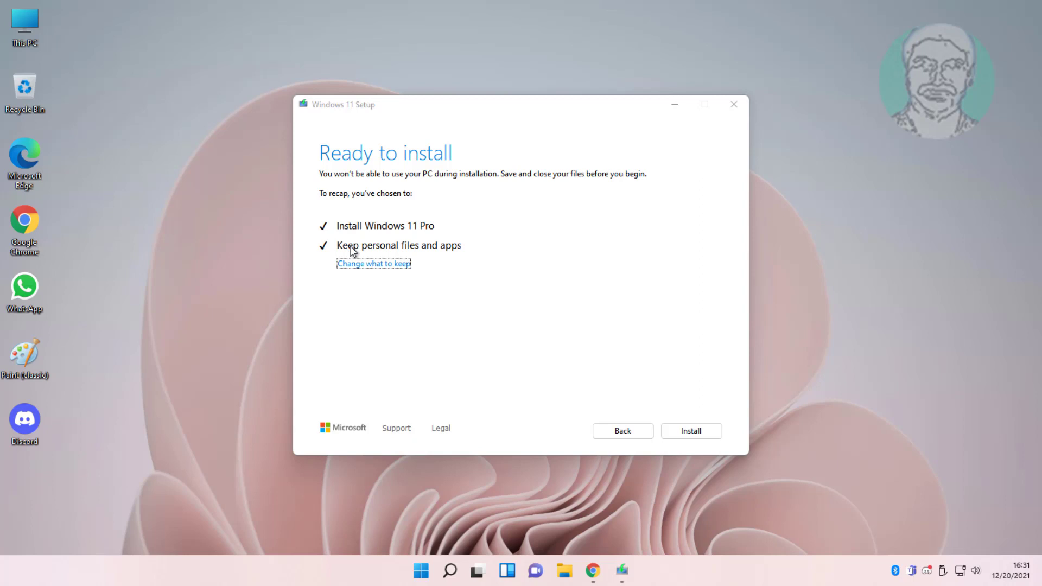
{"action": "mouse_move", "coordinate": [697, 447]}
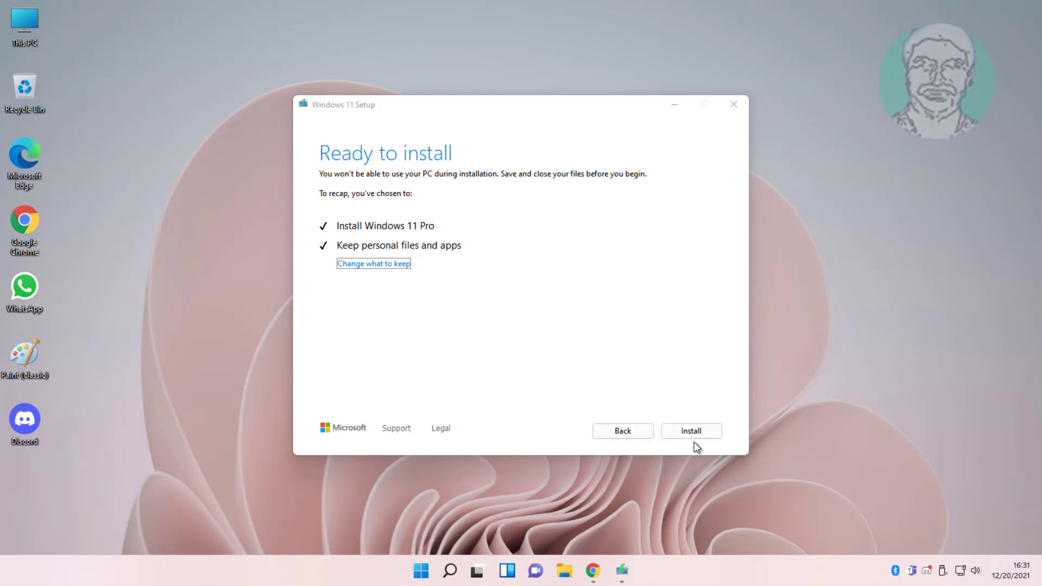
Begin installing Windows 11 Pro keeping personal files and apps, reaching 0% progress.
{"action": "left_click", "coordinate": [691, 430]}
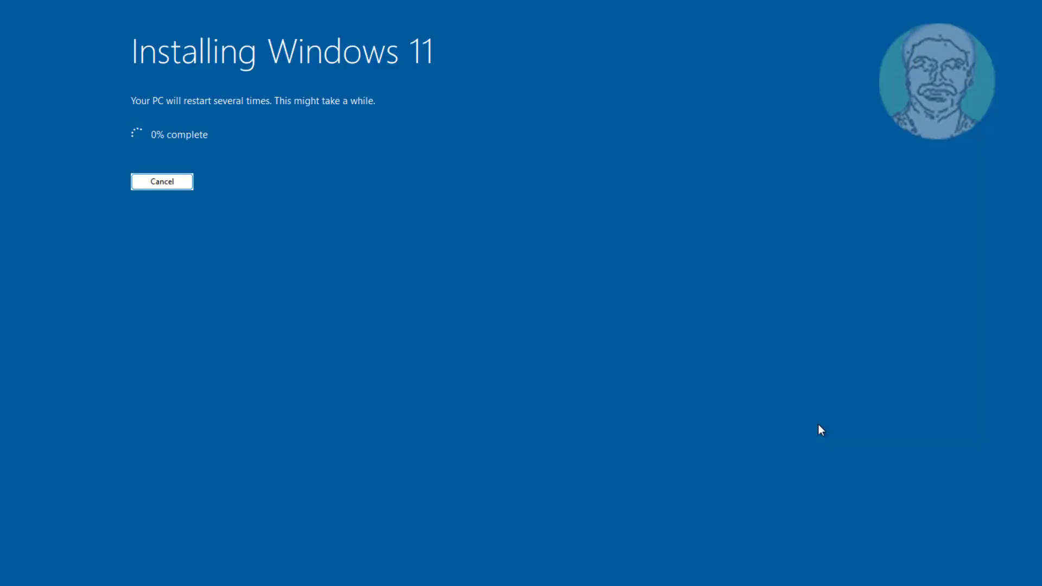